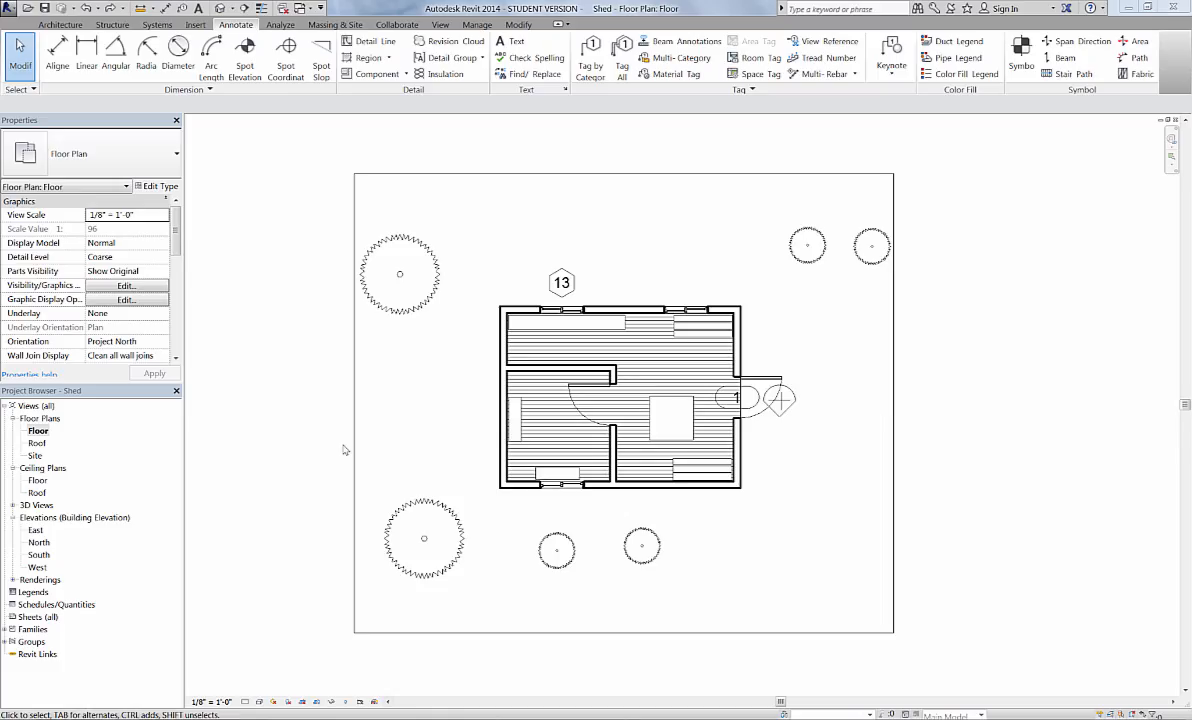
mouse_move(342, 441)
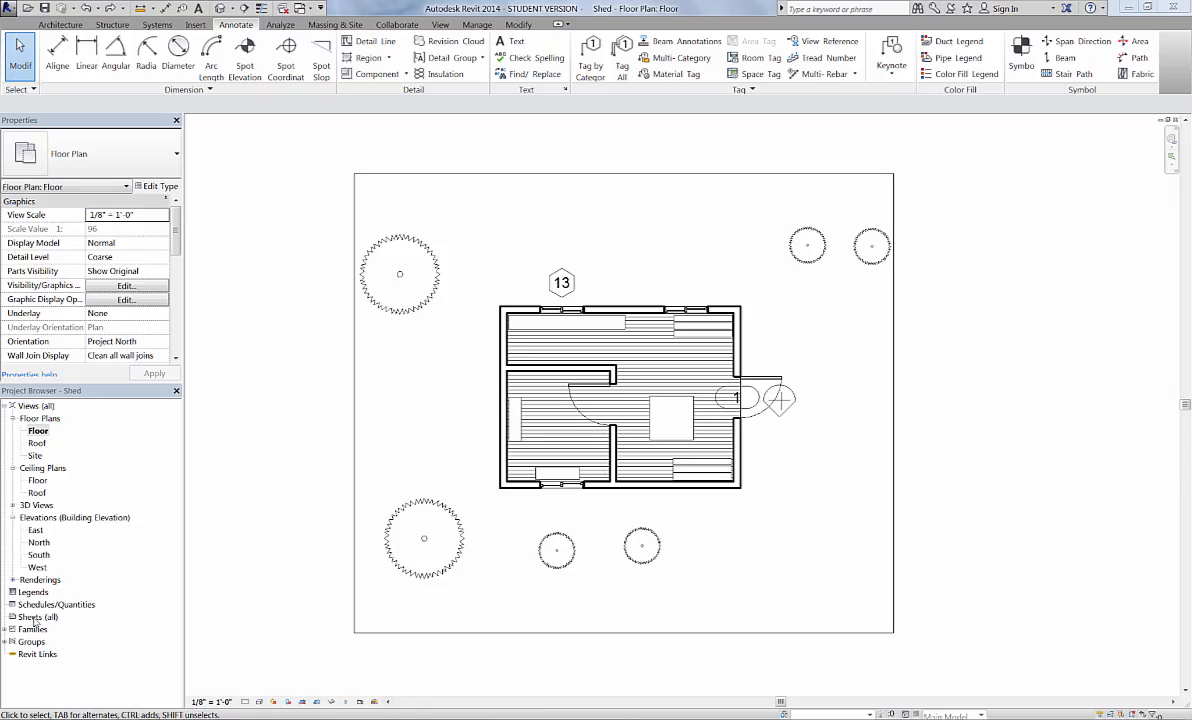
Step: Show the sheet options from Sheets (all) in the Project Browser
right_click(40, 616)
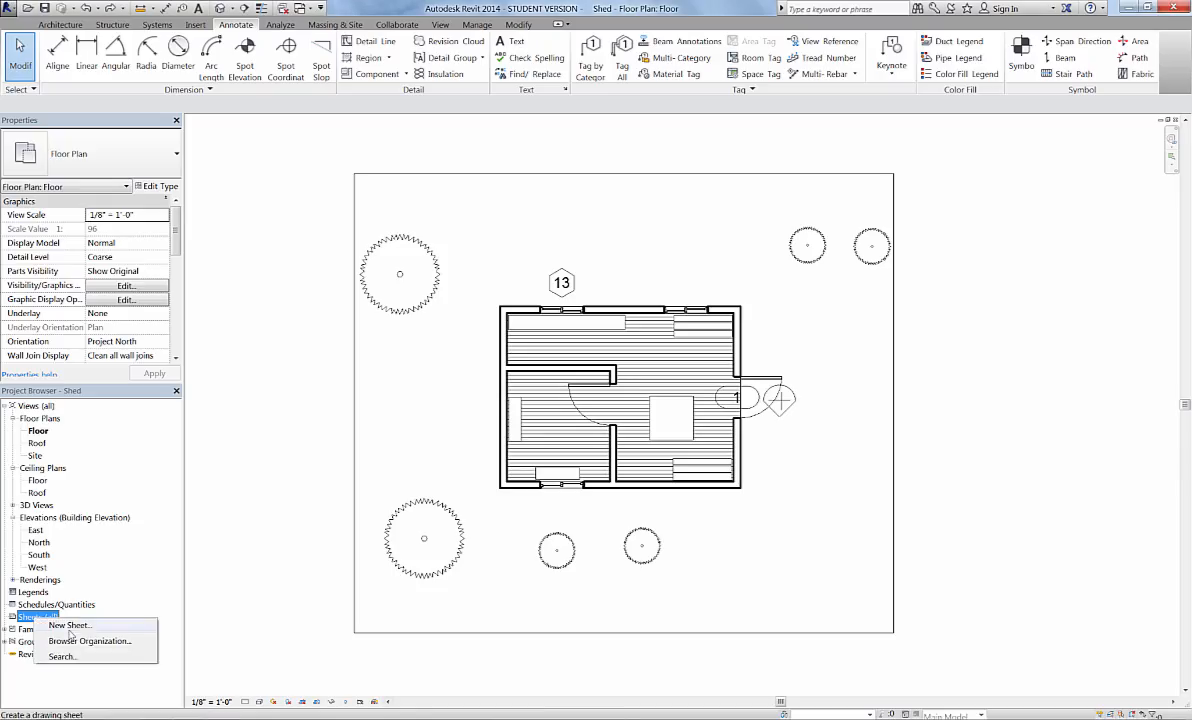
Step: Start a new sheet and browse the Titleblocks library folder for the B 11 x 17 Horizontal title block
left_click(69, 625)
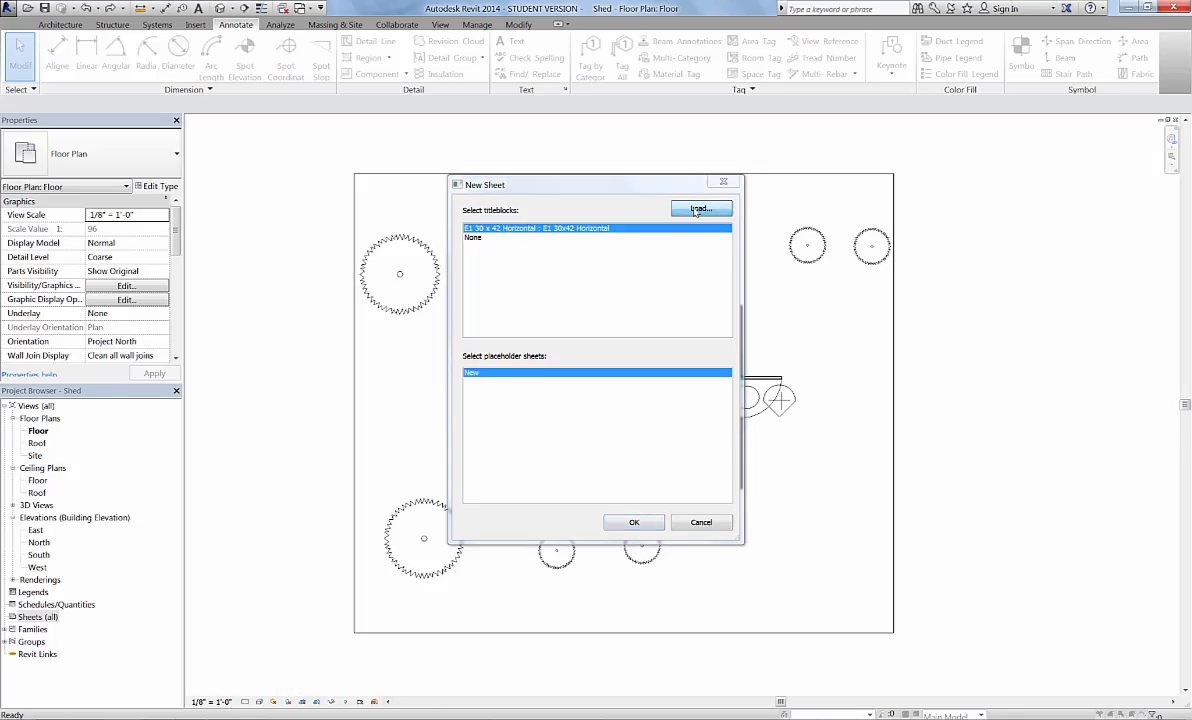
left_click(700, 209)
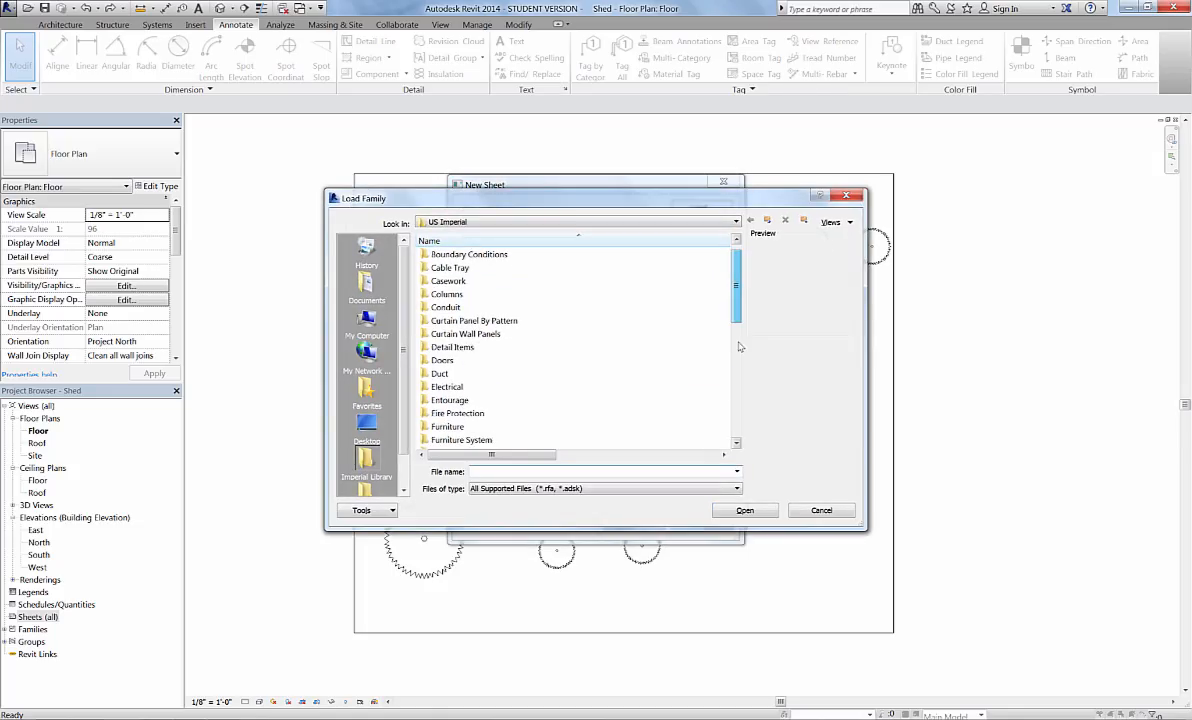
scroll("down", 3)
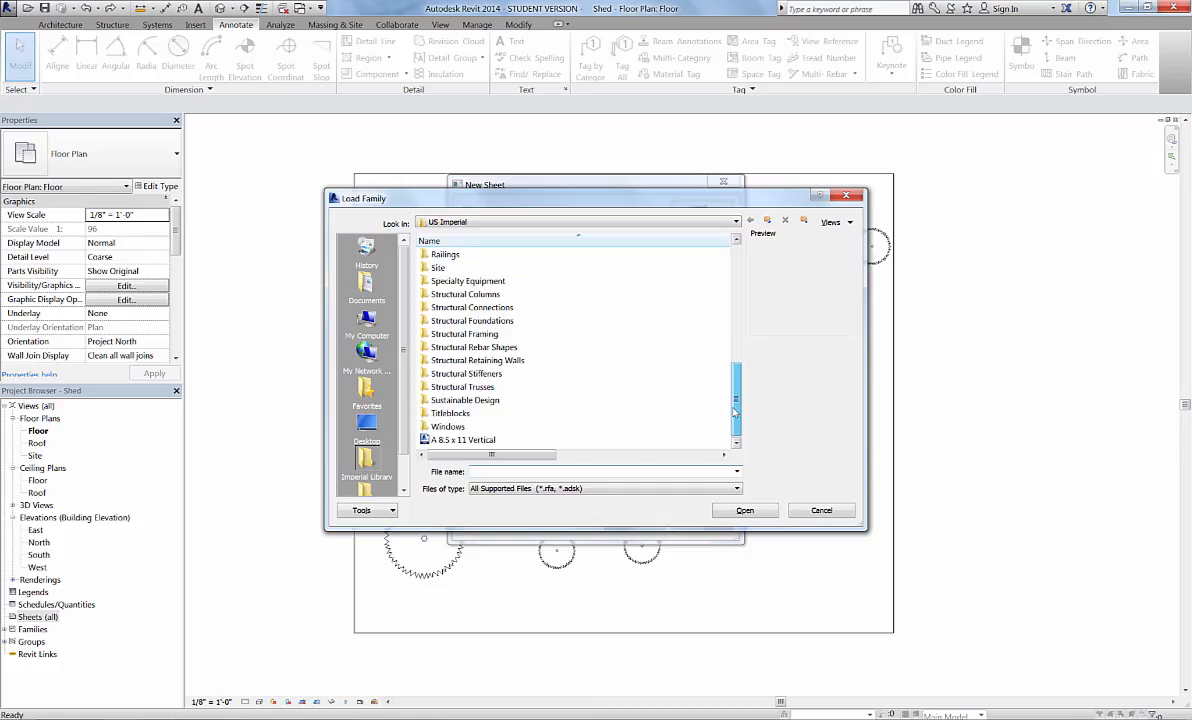
double_click(451, 413)
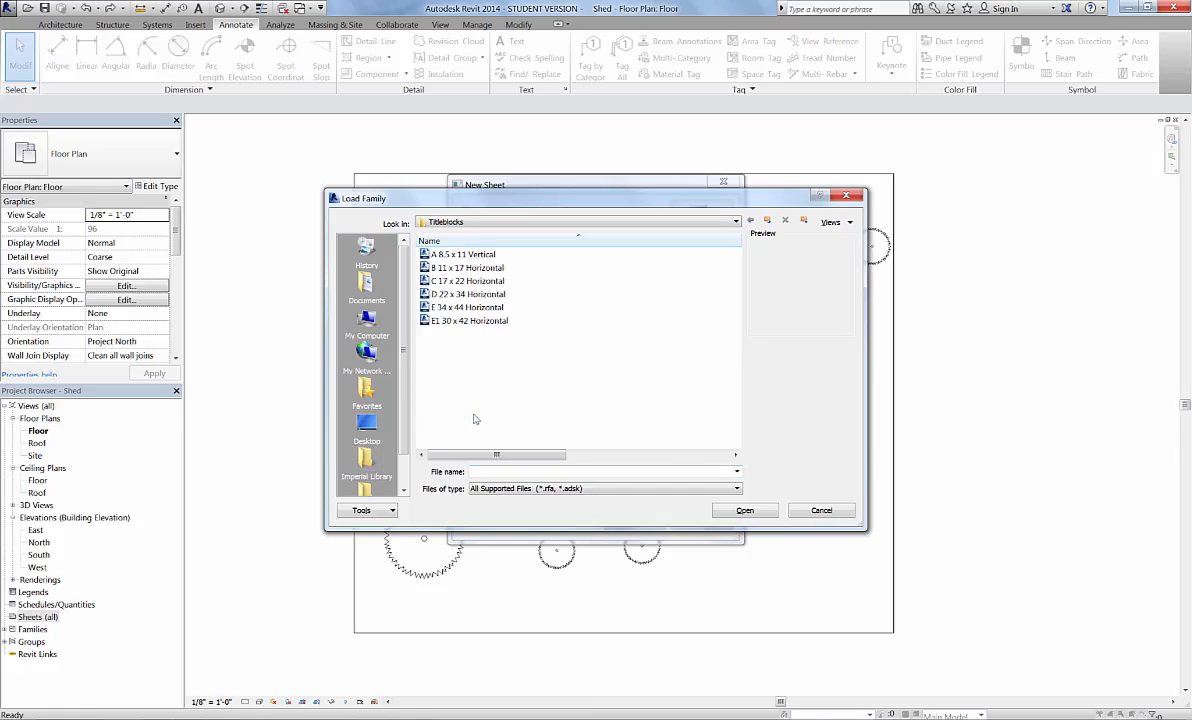
mouse_move(466, 268)
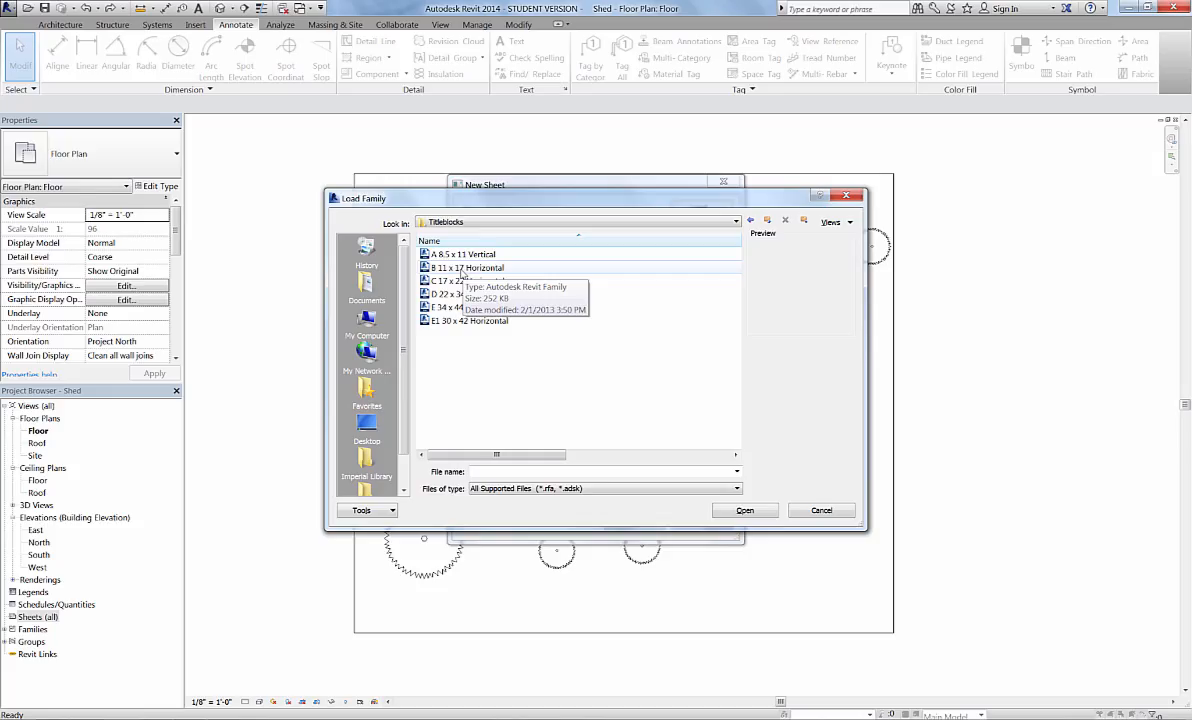
mouse_move(475, 275)
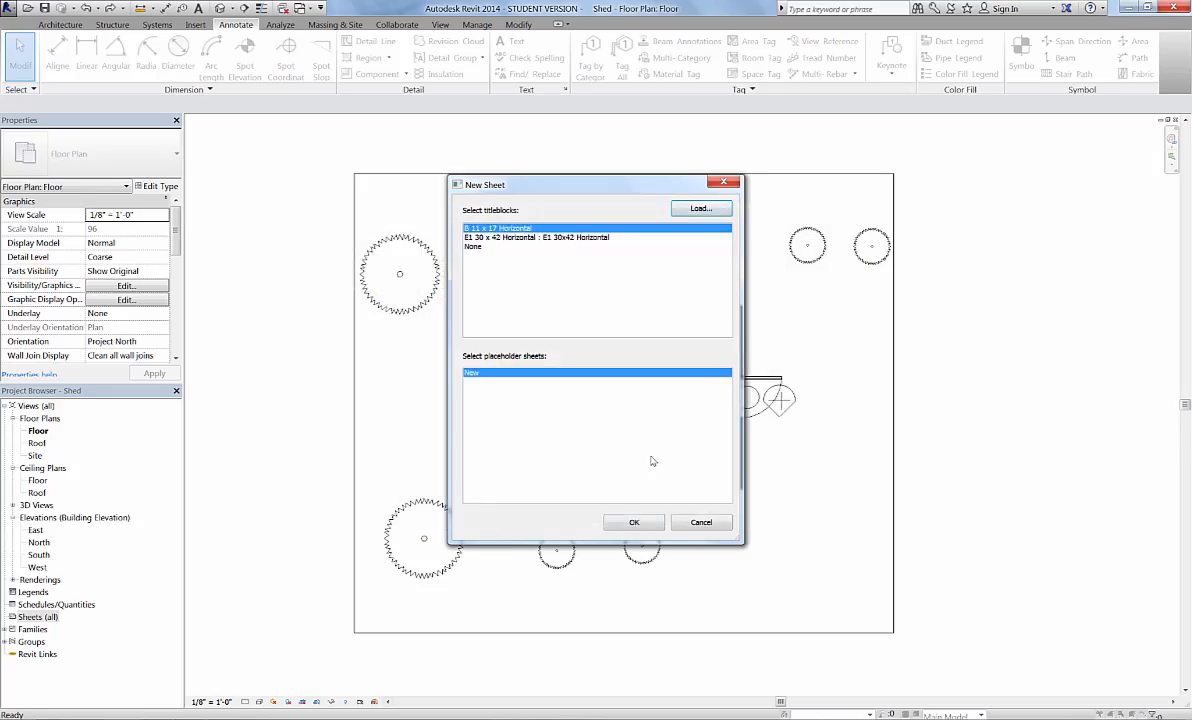
Step: Create the sheet on the 11 x 17 title block and name it 'Renderings inside and out'
left_click(634, 522)
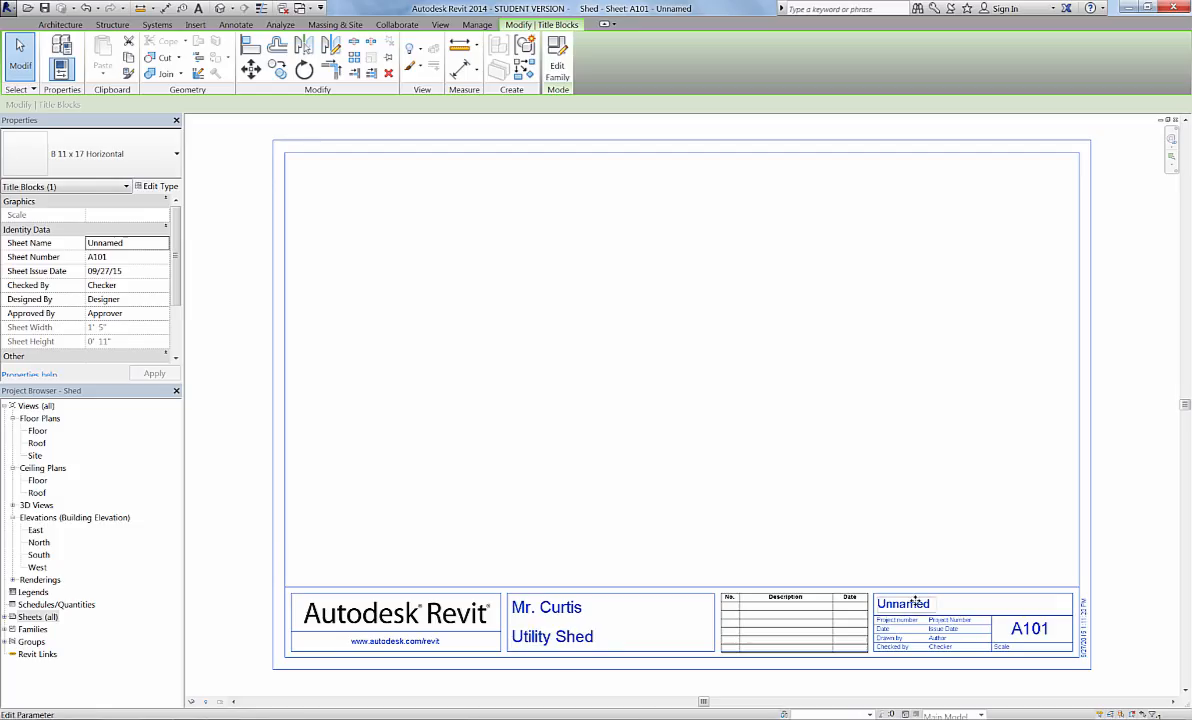
double_click(901, 603)
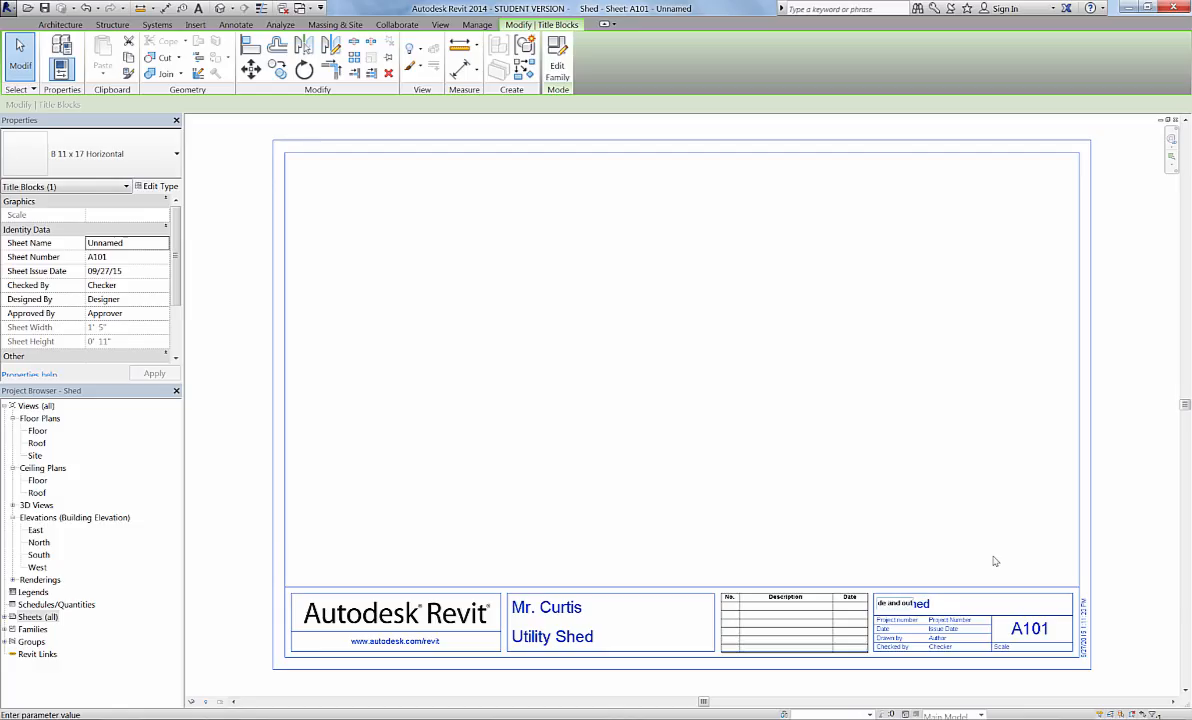
type("Renderings inside and out")
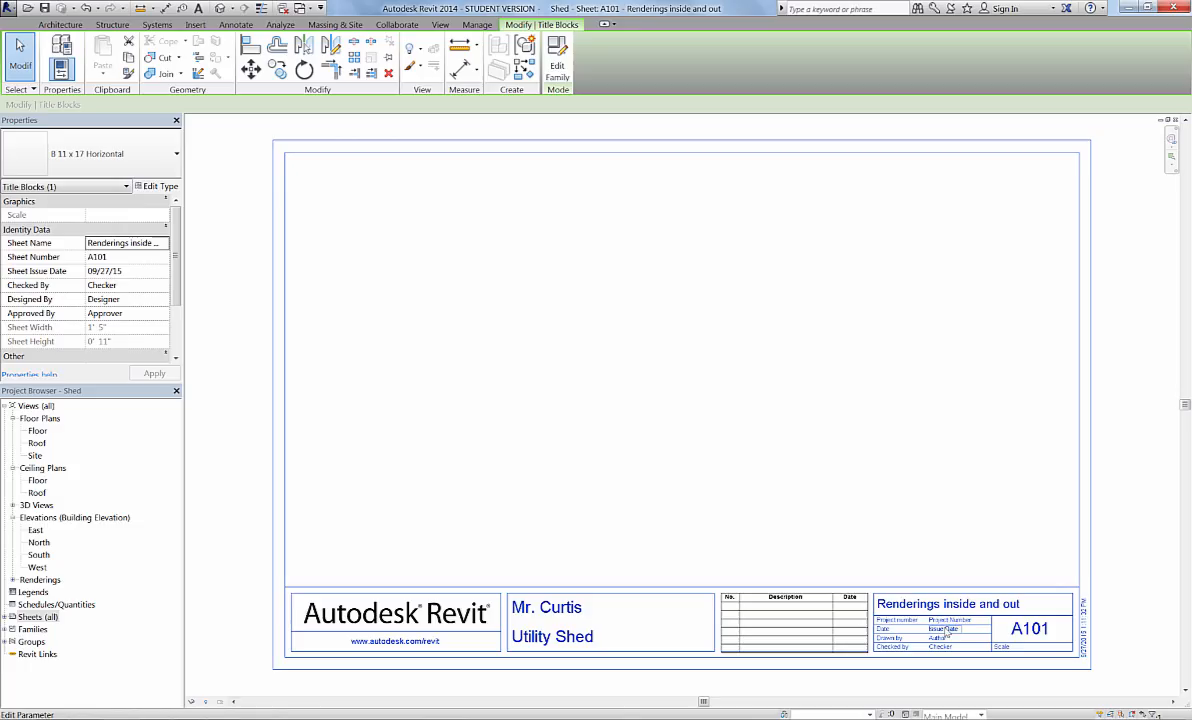
mouse_move(947, 628)
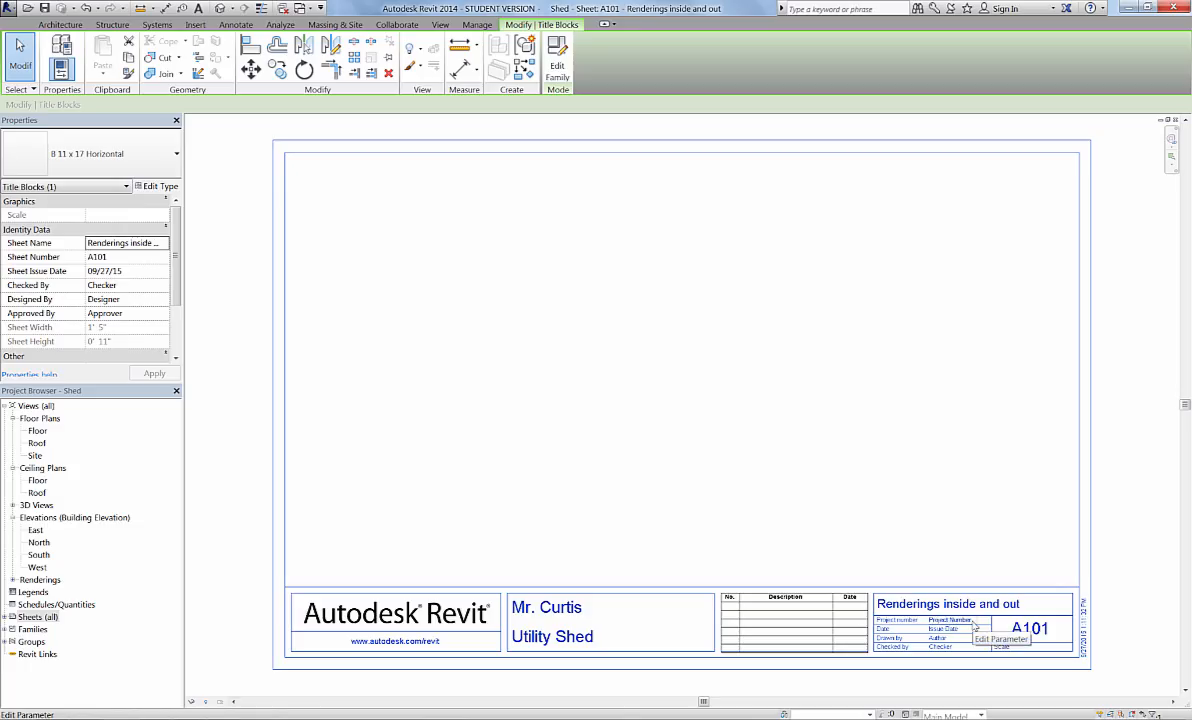
Step: Fill the title block with issue date 6/26/15 and Drawn By / Checked By 'Mr. Curtis'
left_click(945, 629)
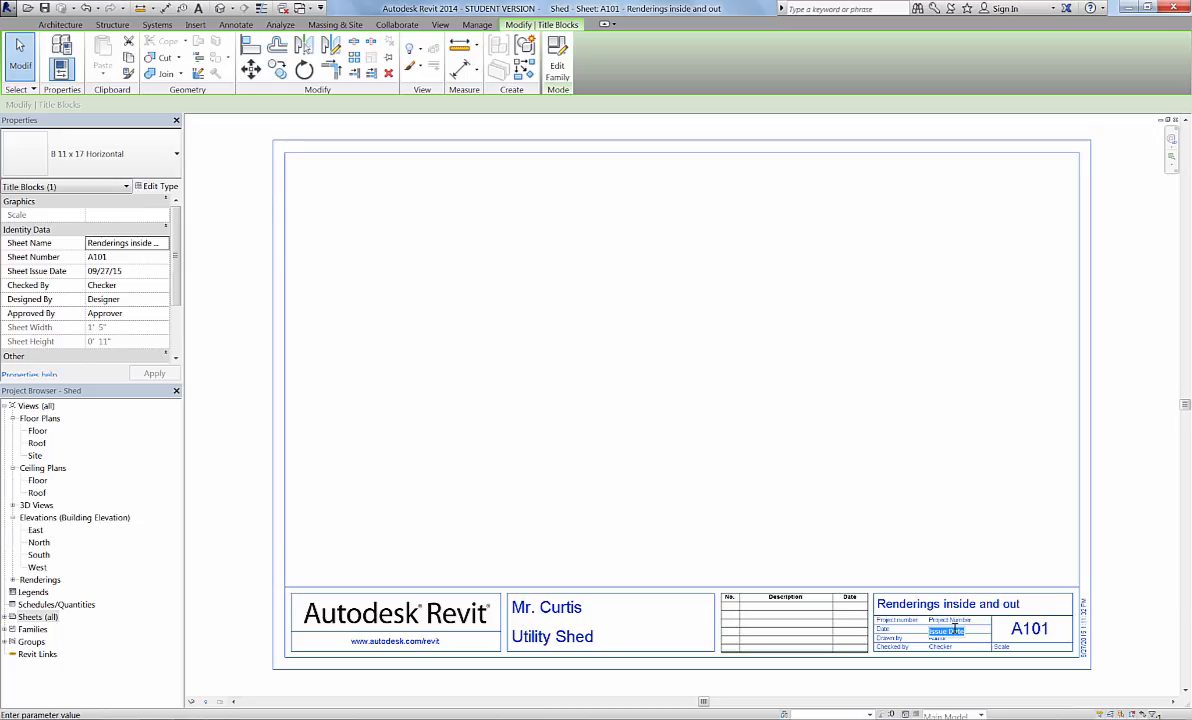
left_click(945, 630)
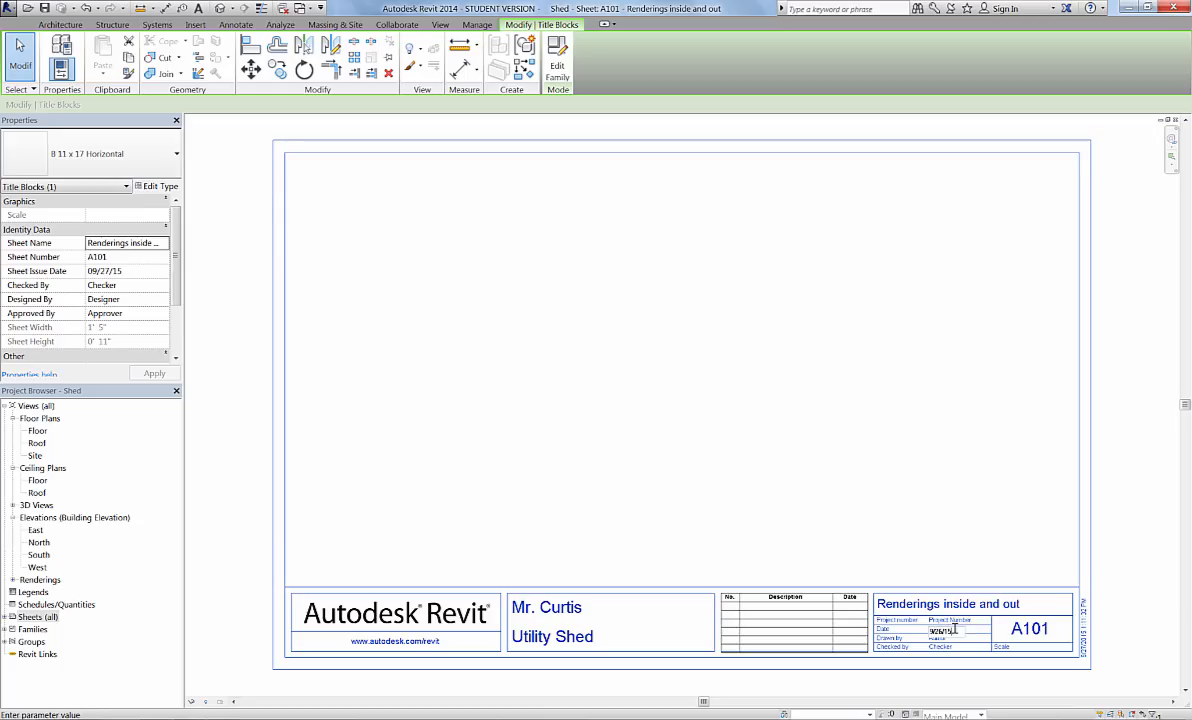
type("6/26/15")
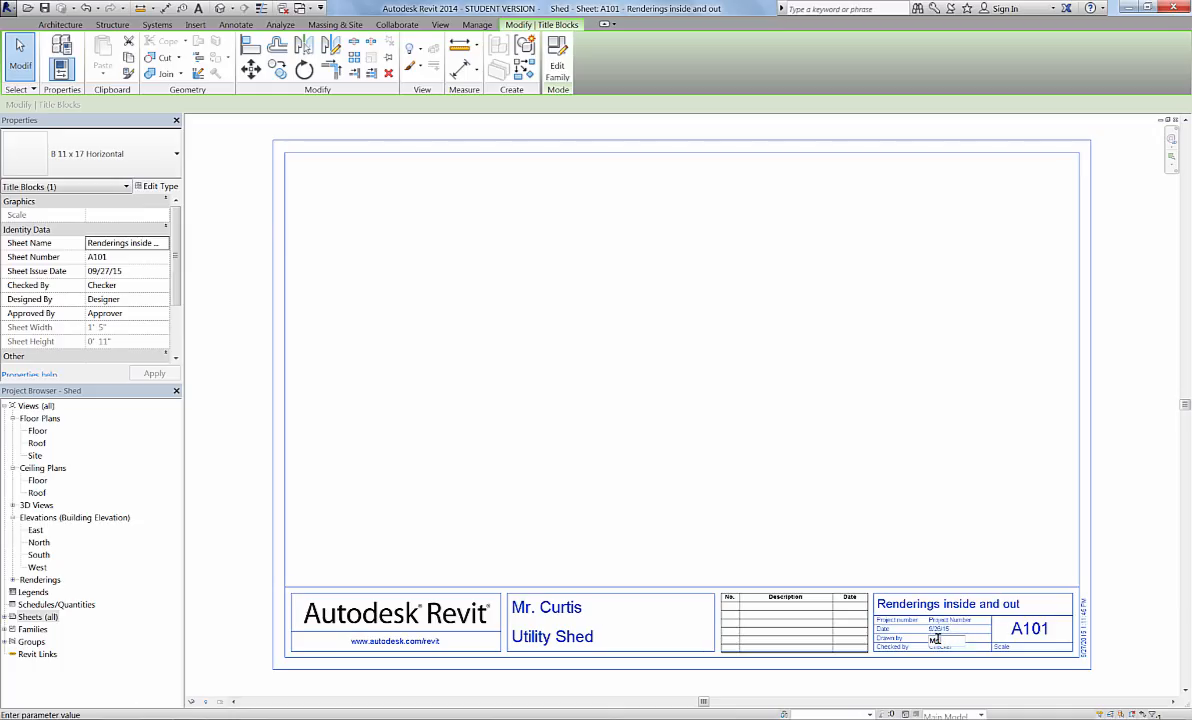
type("Mr. Curtis")
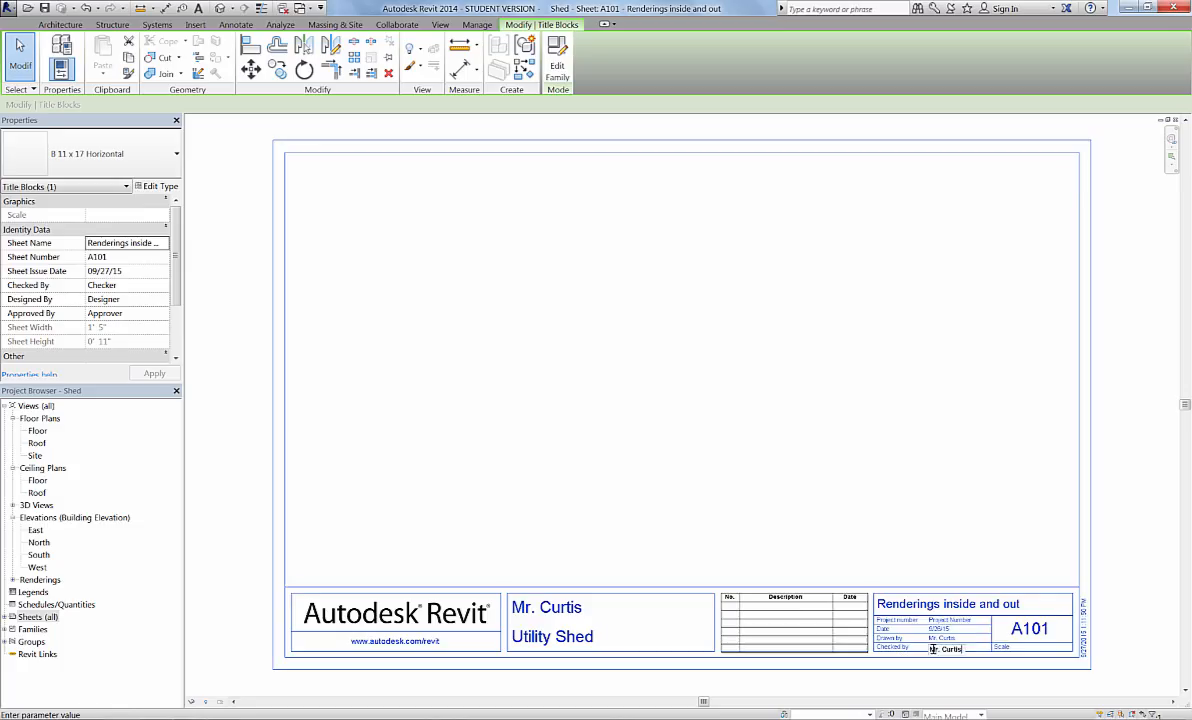
type("Mr. Curtis")
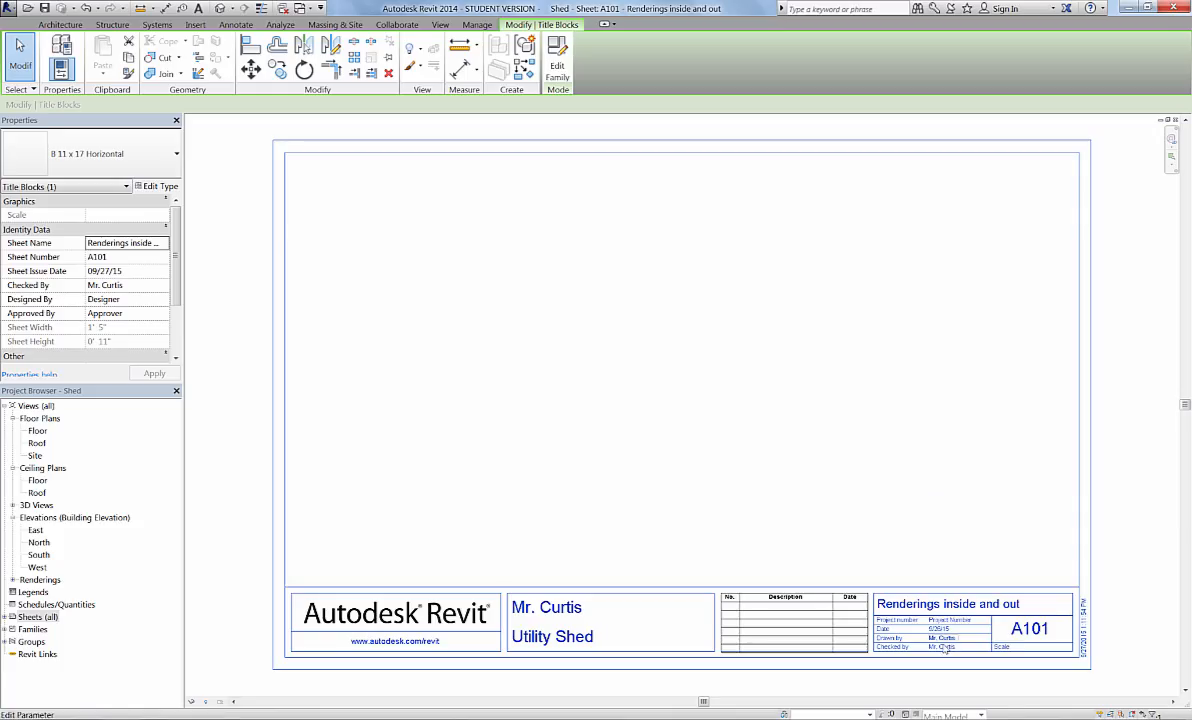
mouse_move(945, 644)
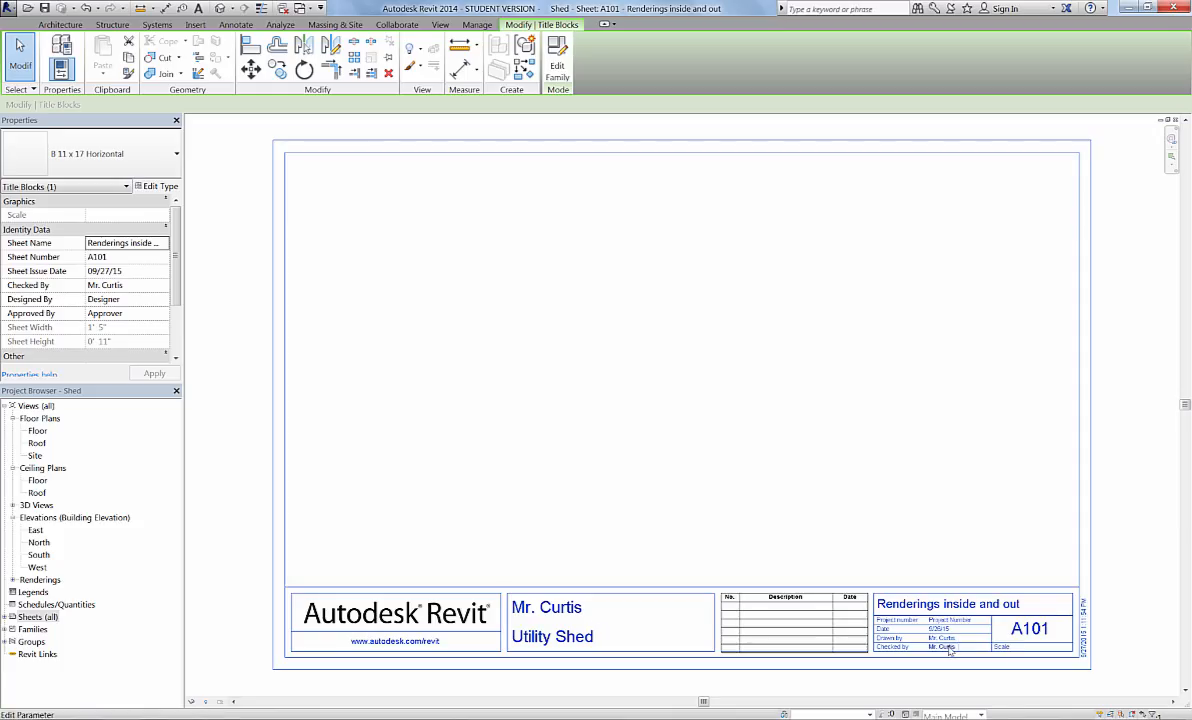
left_click(547, 607)
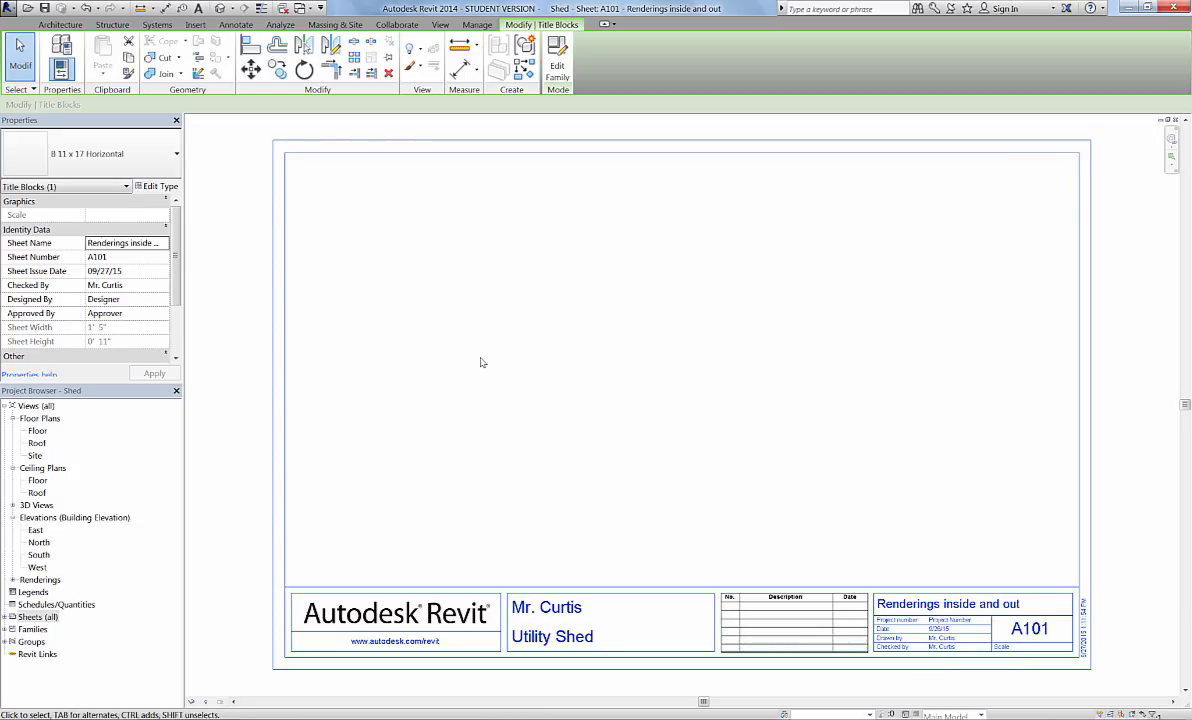
mouse_move(160, 473)
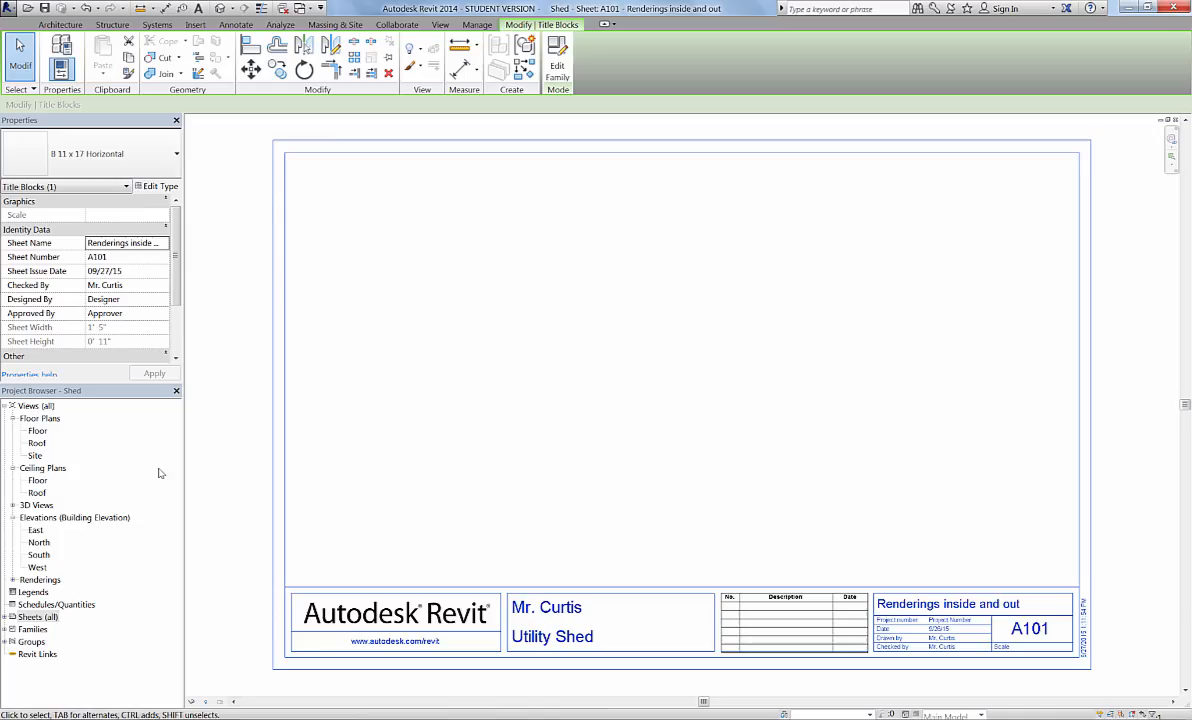
mouse_move(55, 583)
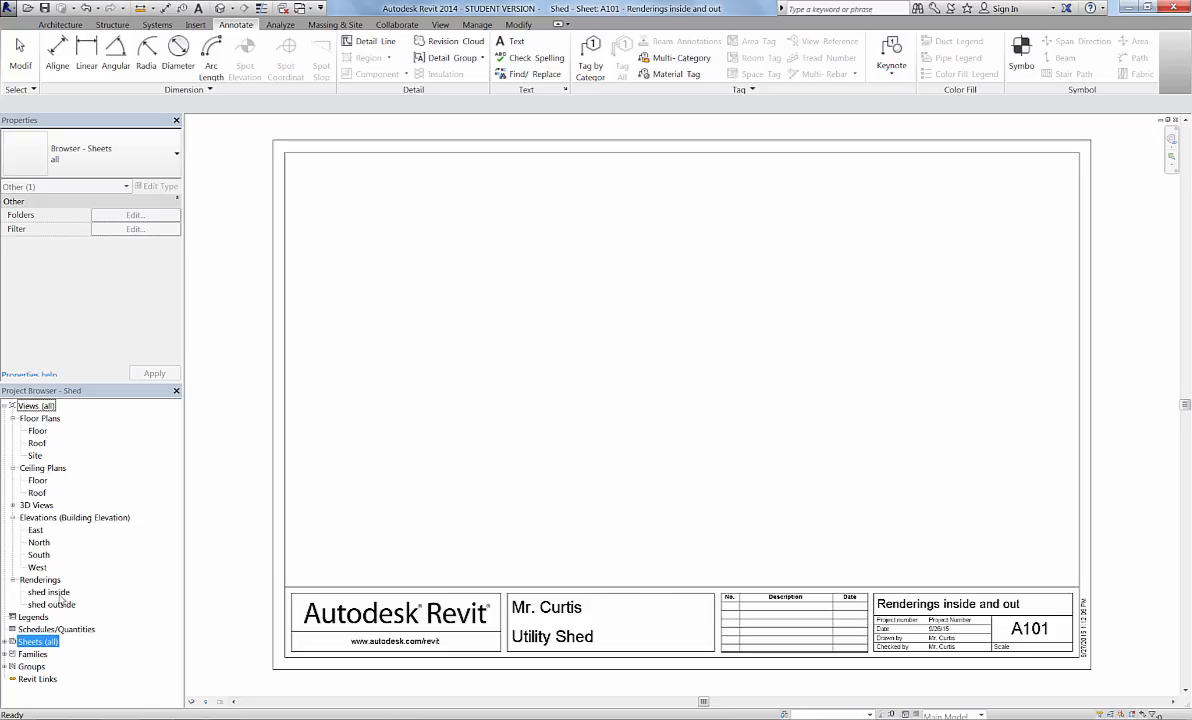
Step: Place the shed inside rendering on the left and the shed outside rendering on the right of the sheet
left_click(48, 592)
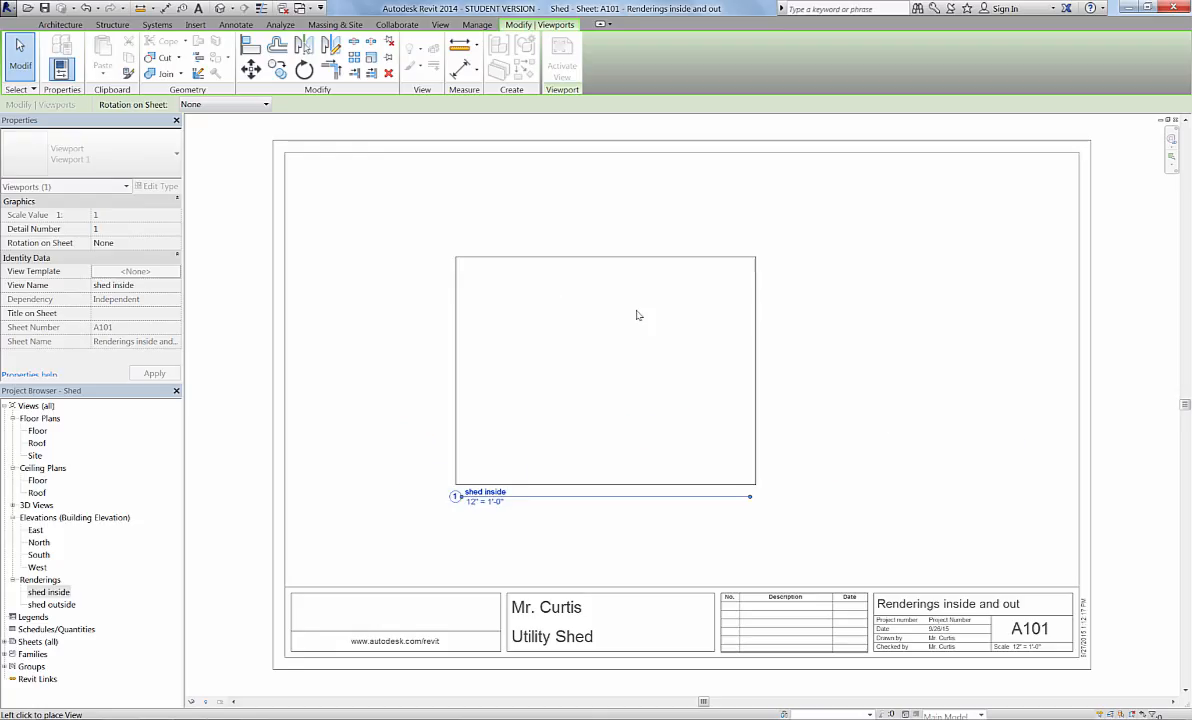
left_click_drag(638, 316, 567, 338)
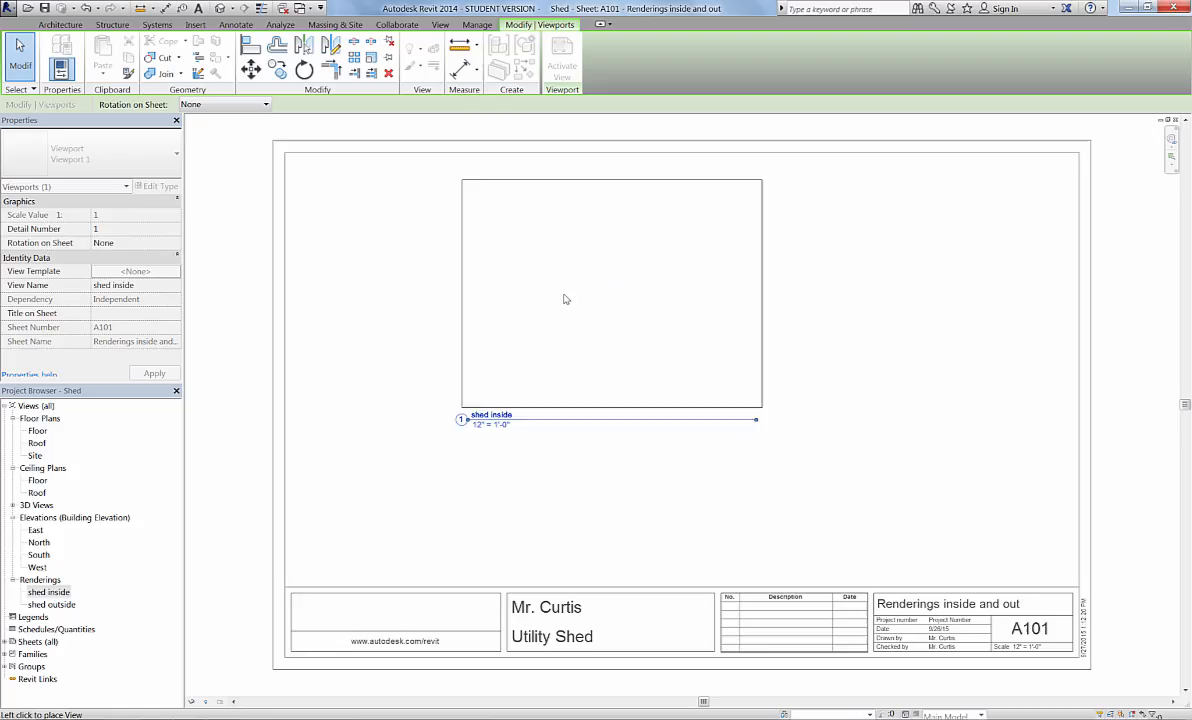
left_click_drag(567, 298, 473, 359)
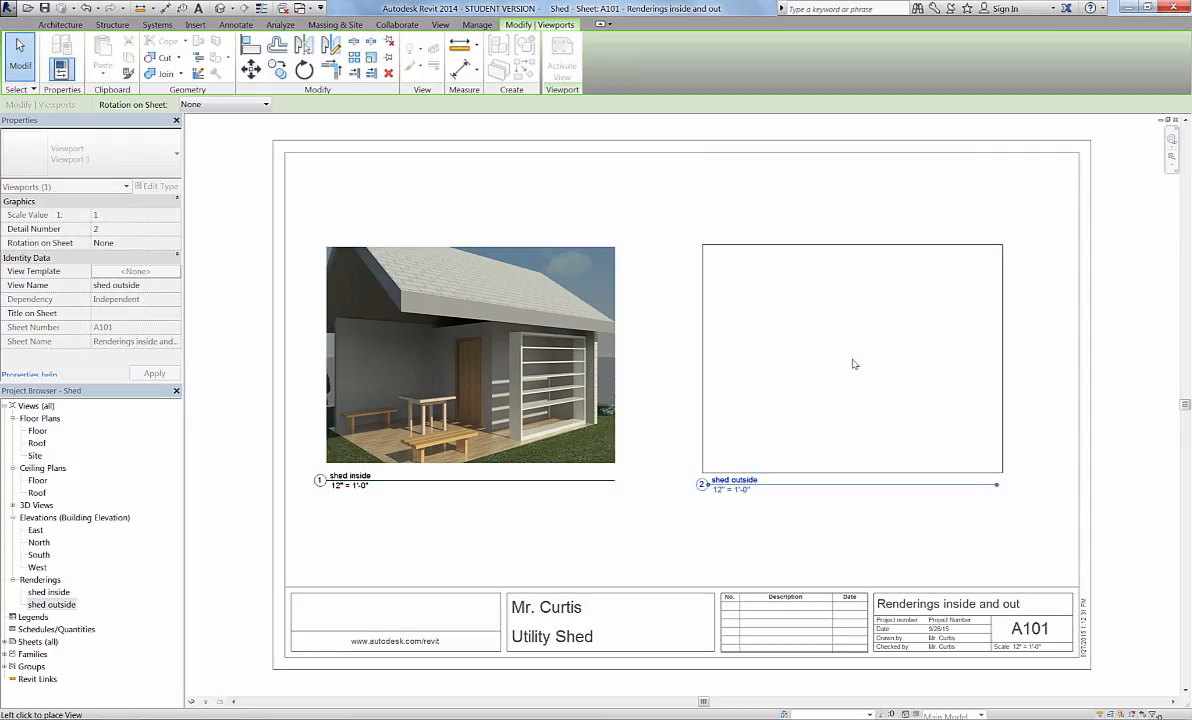
left_click(850, 360)
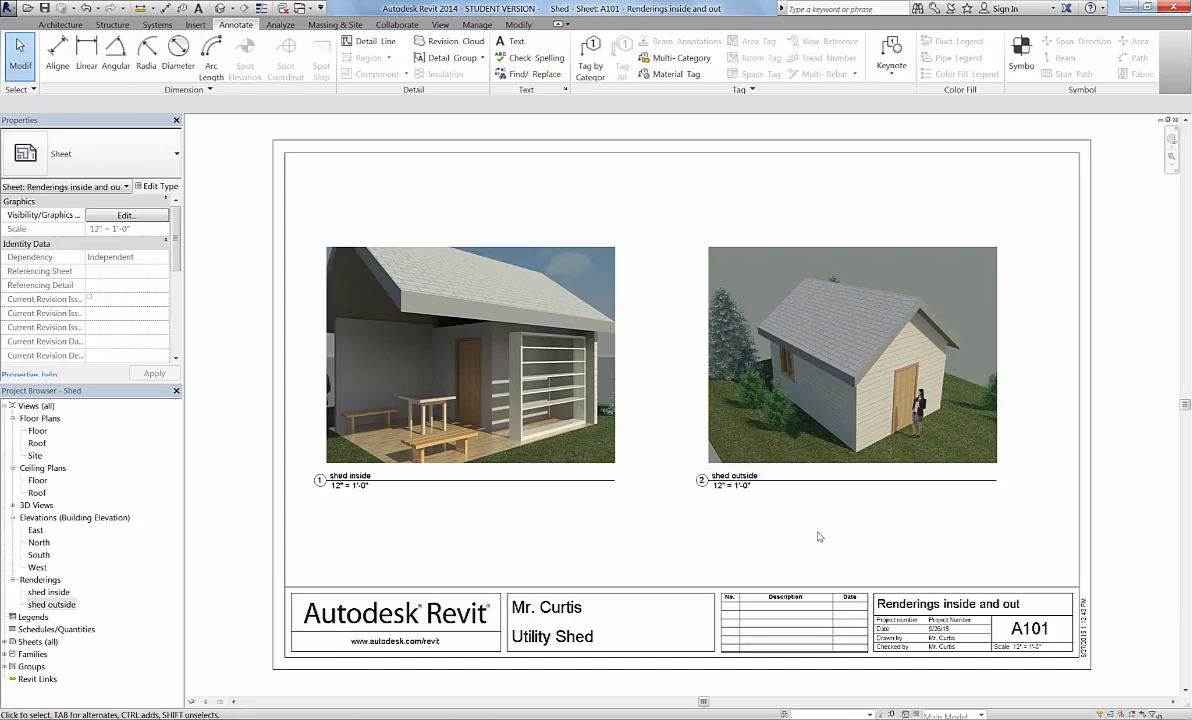
left_click(732, 480)
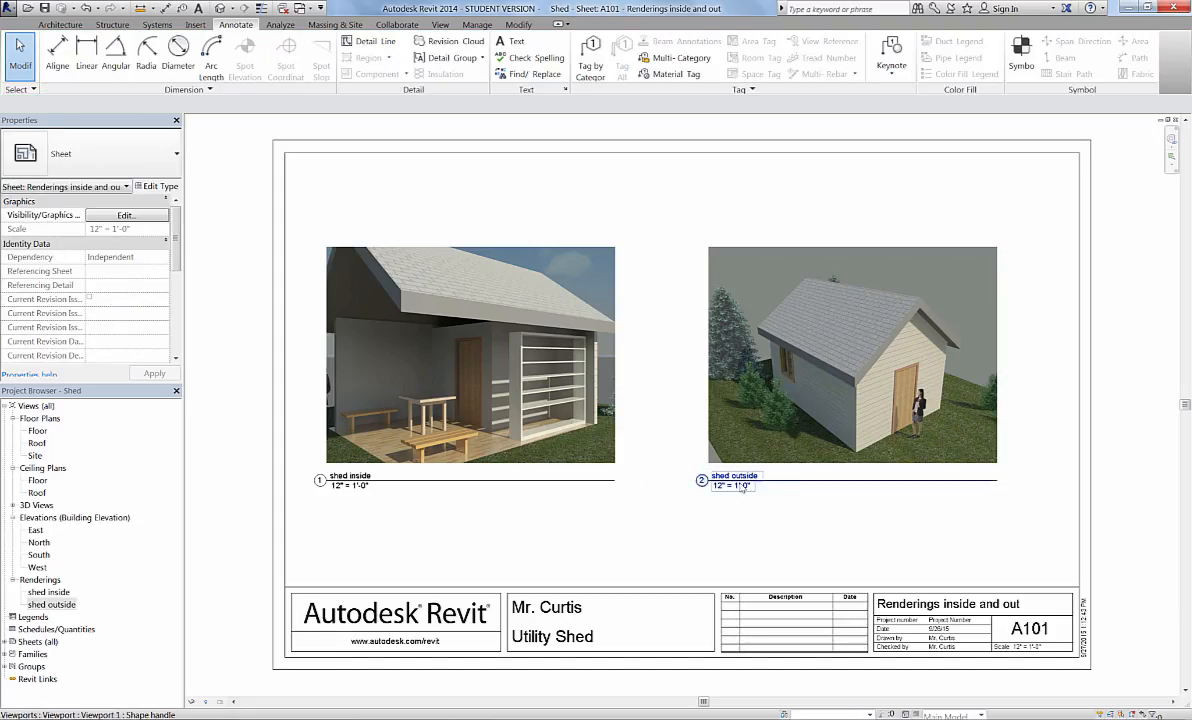
left_click(852, 355)
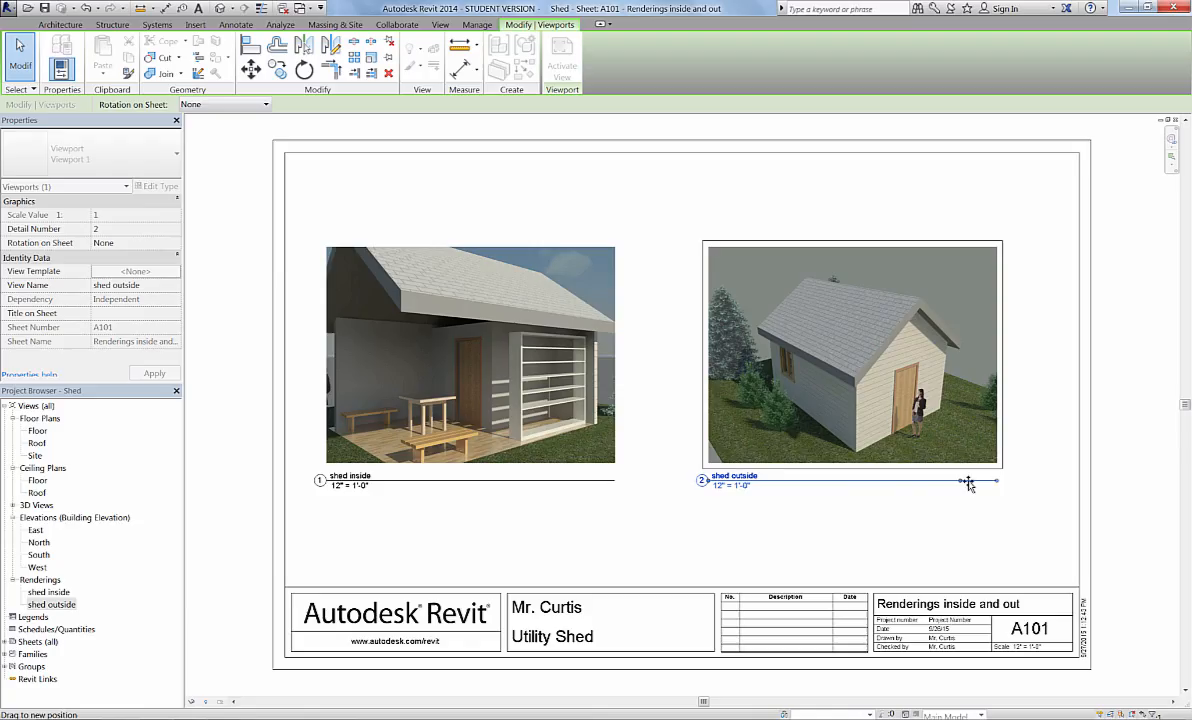
mouse_move(991, 486)
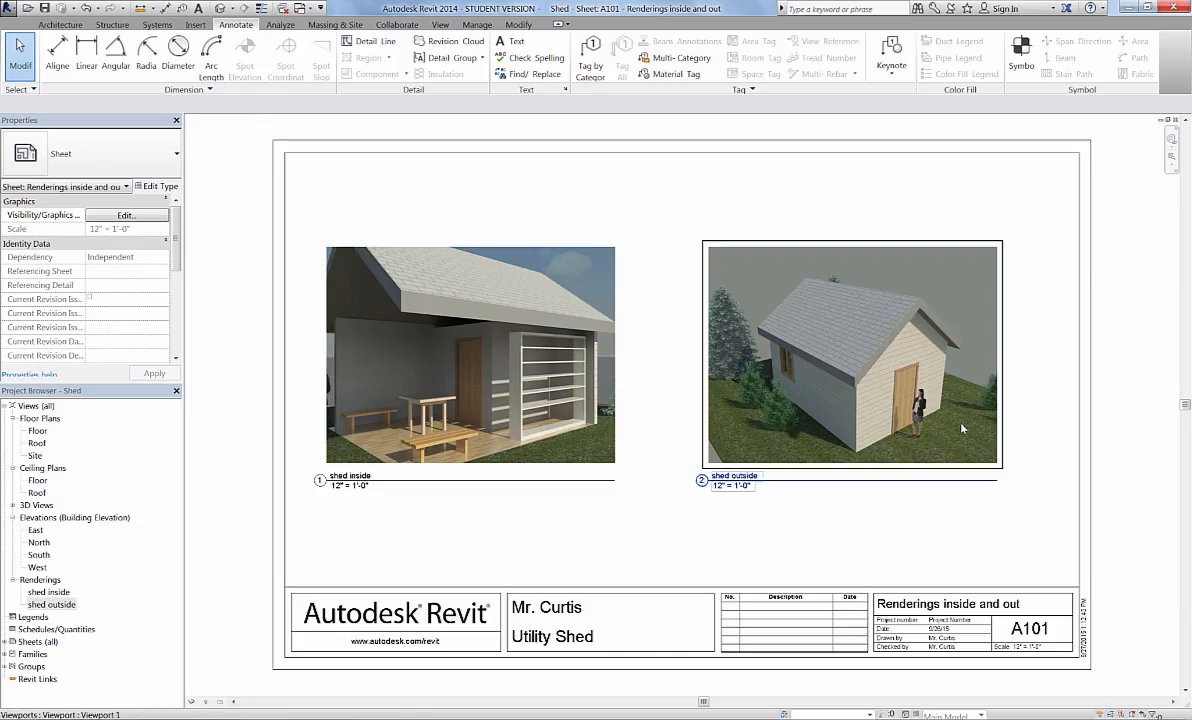
mouse_move(805, 471)
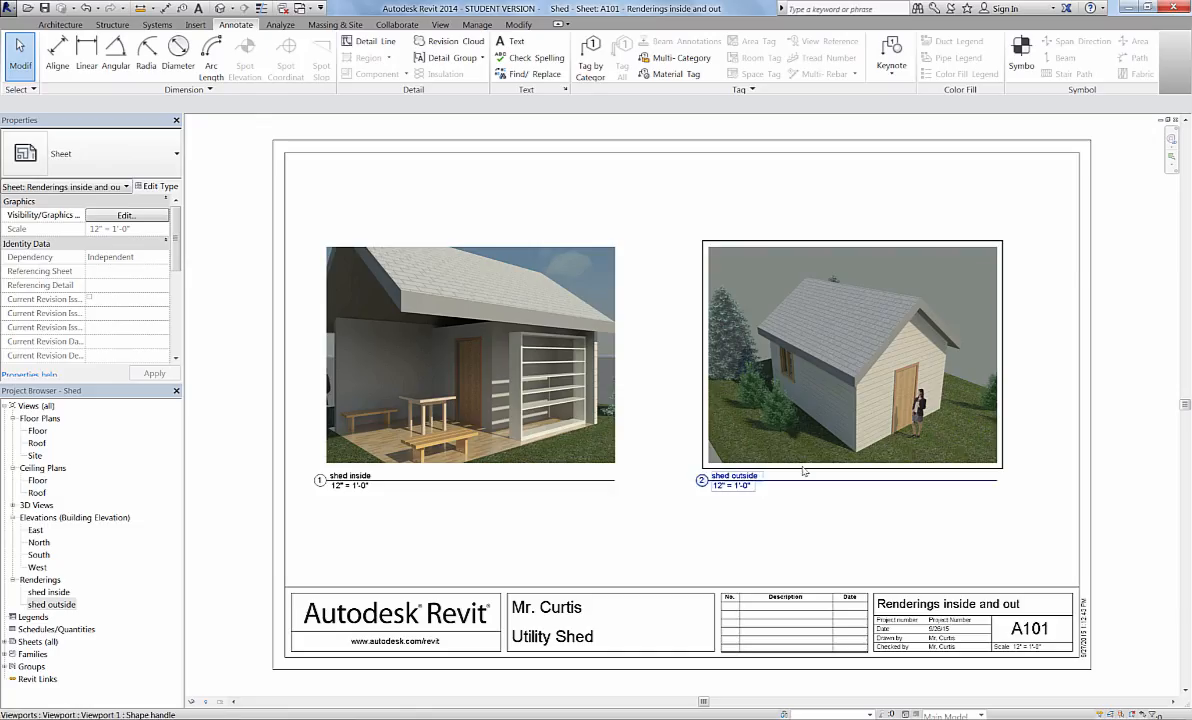
left_click(805, 471)
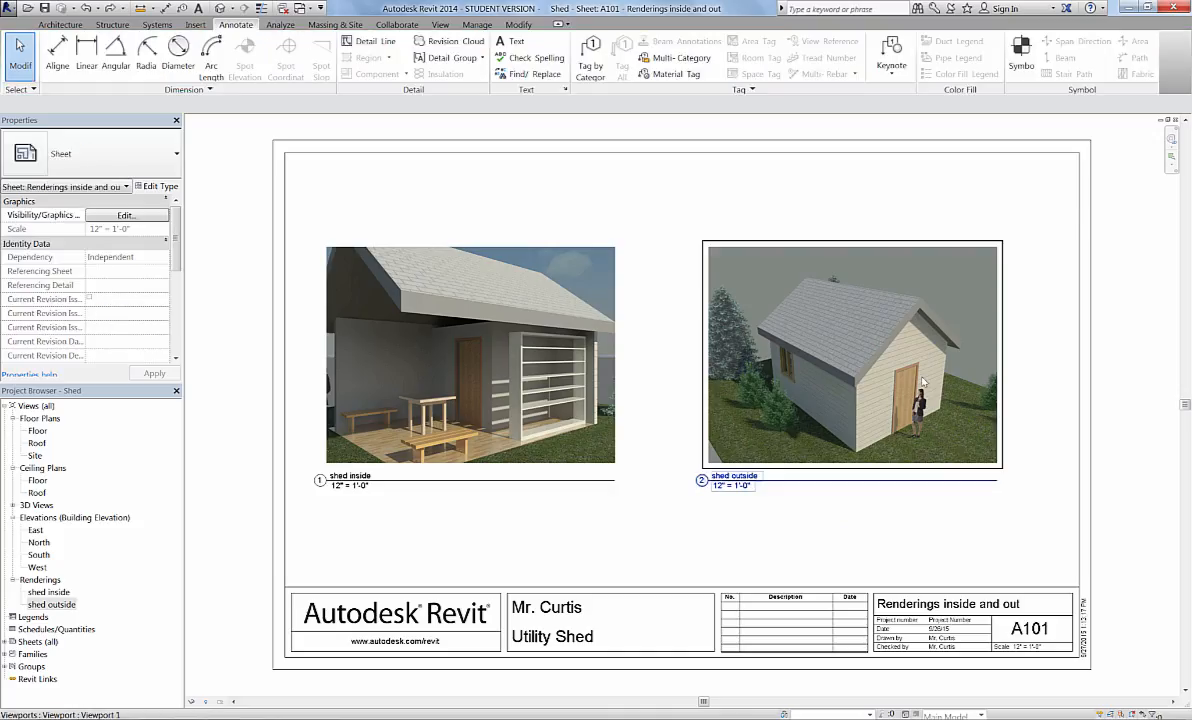
left_click(851, 355)
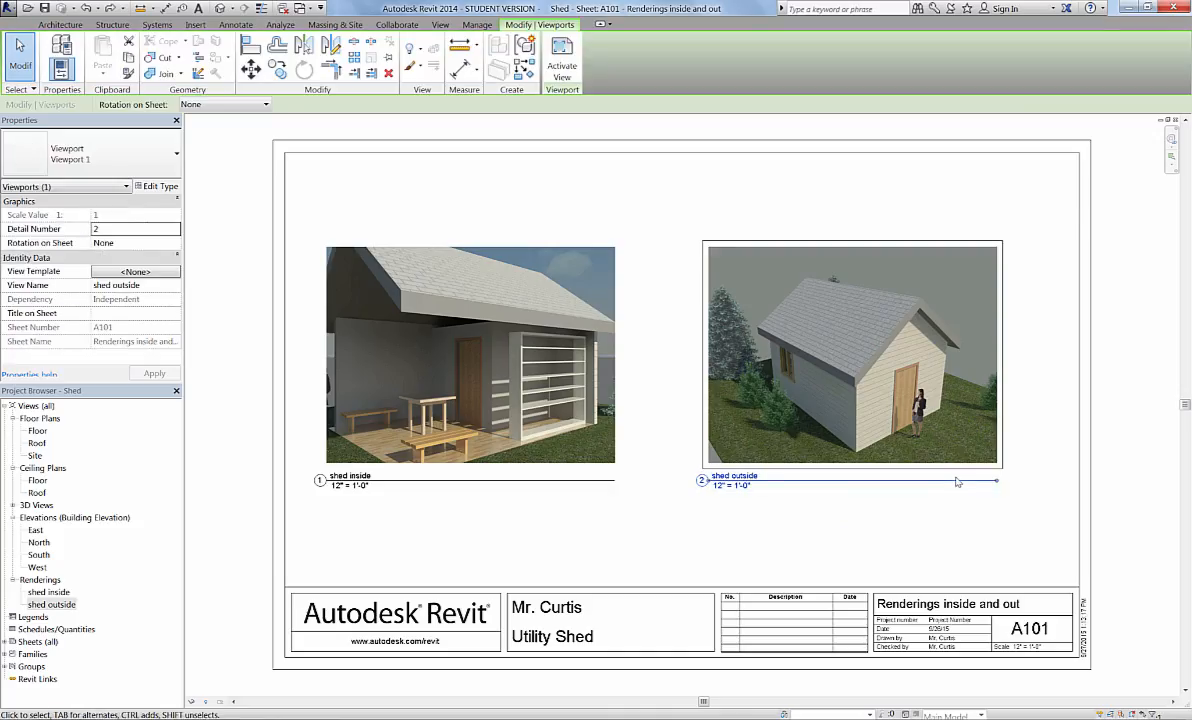
left_click(852, 355)
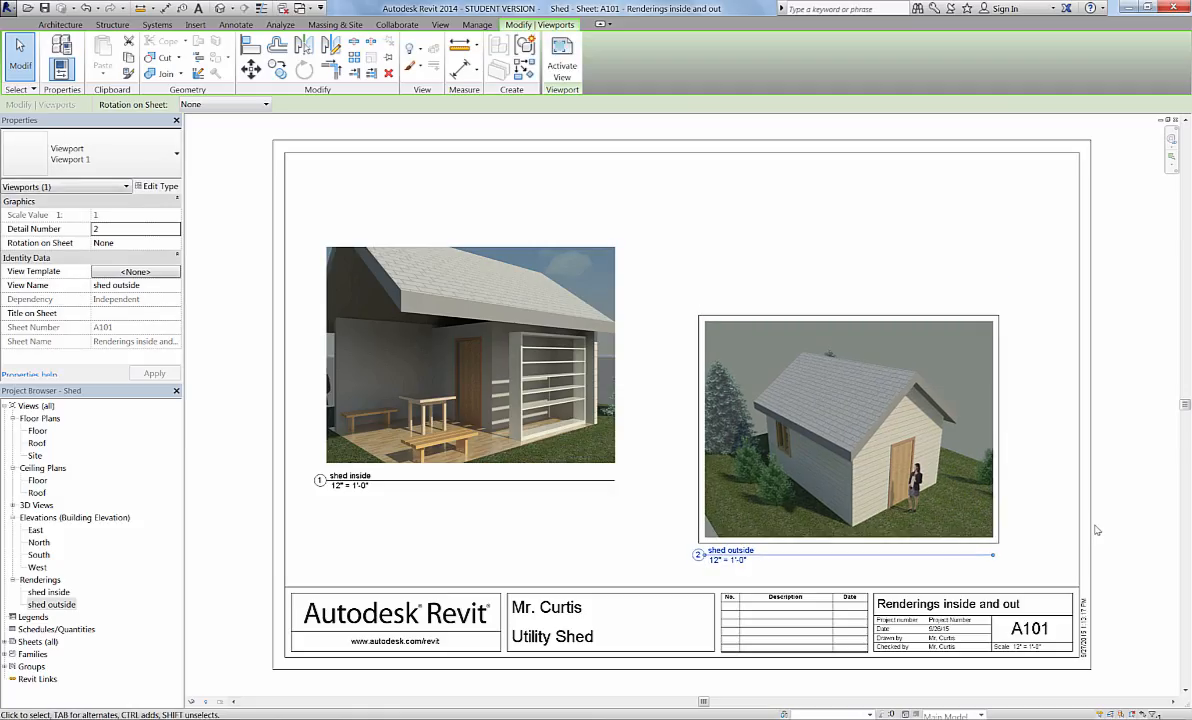
left_click(236, 24)
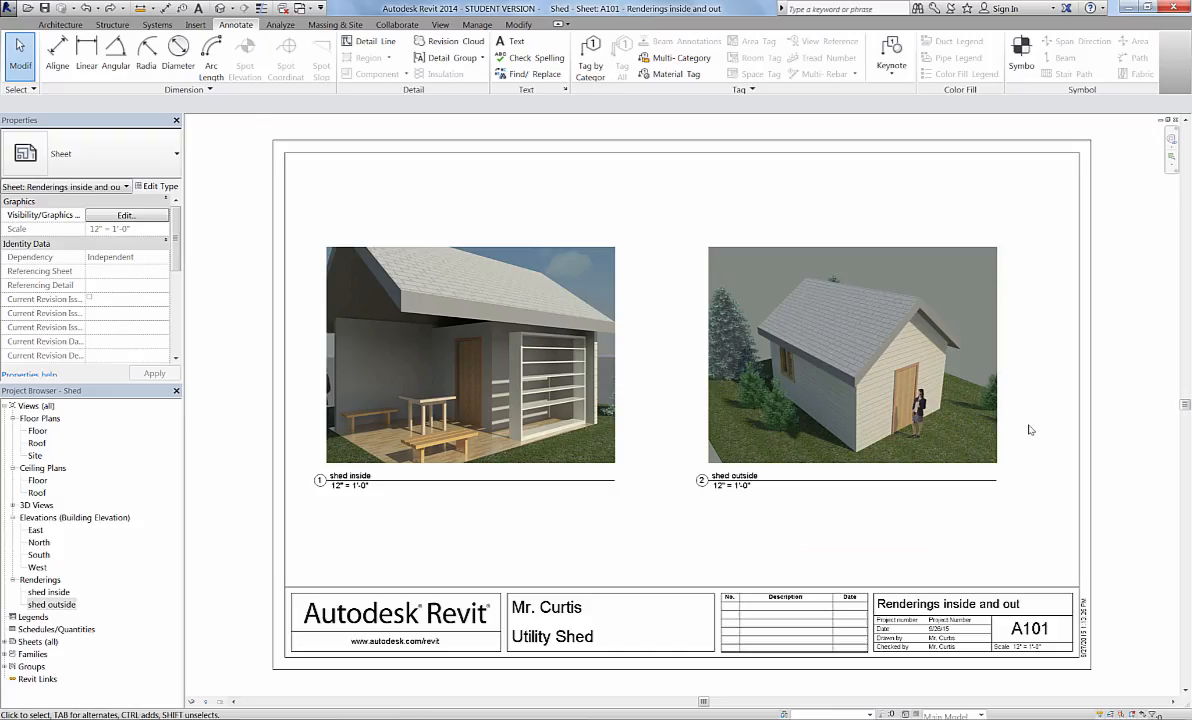
left_click(730, 480)
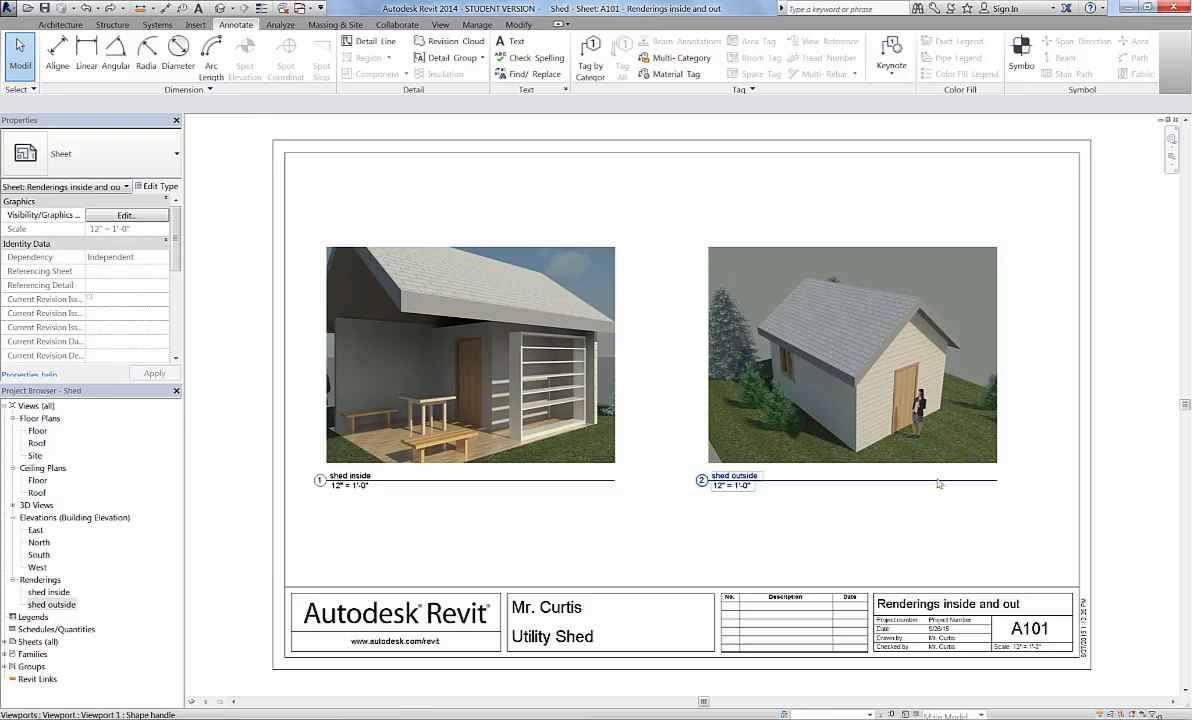
left_click(717, 543)
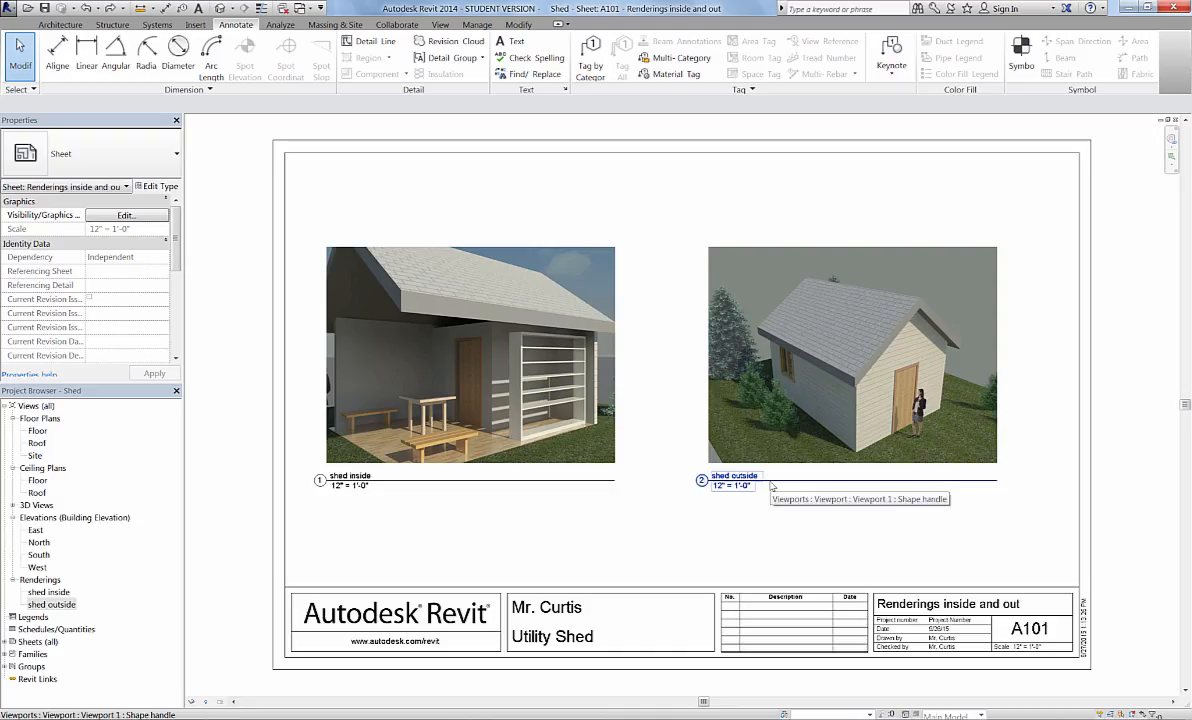
mouse_move(650, 387)
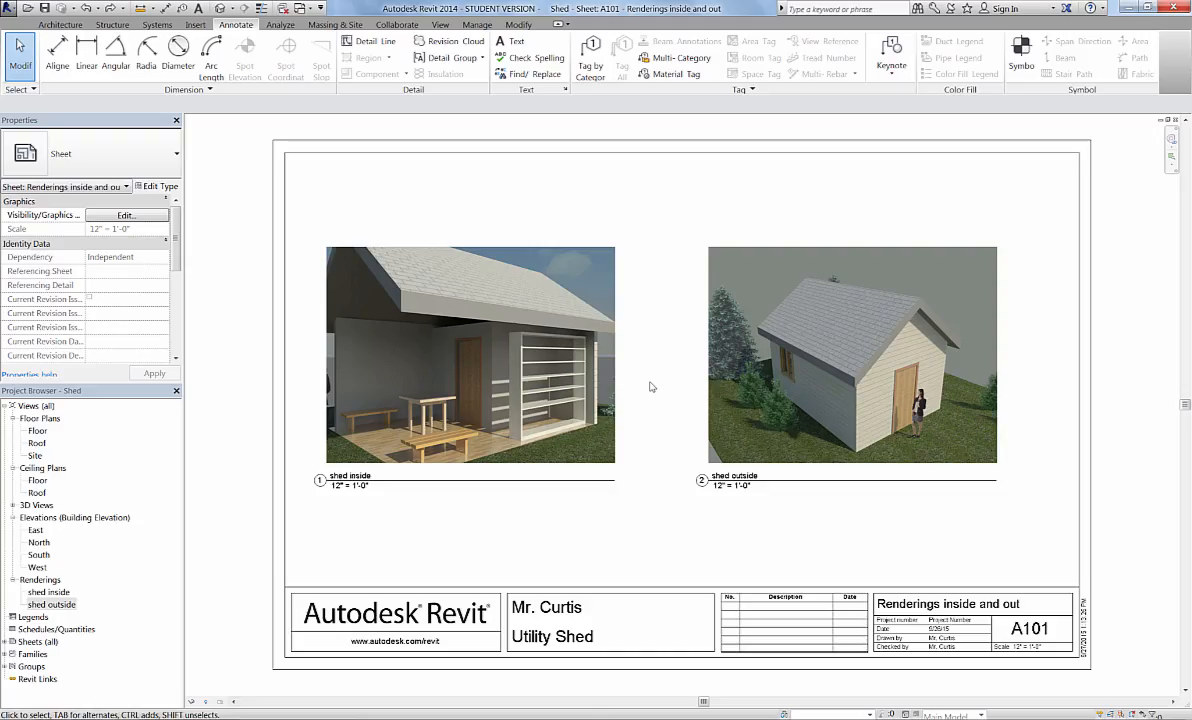
mouse_move(45, 9)
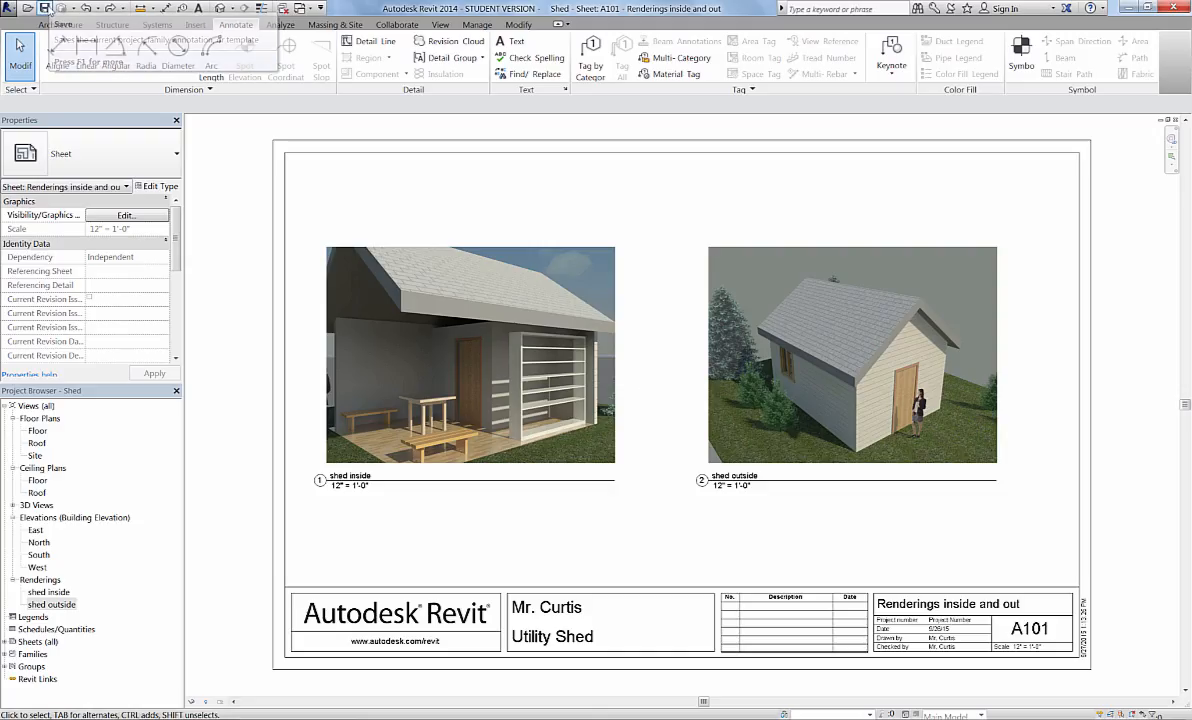
Step: Save the Shed project and head to printing the sheet
left_click(470, 355)
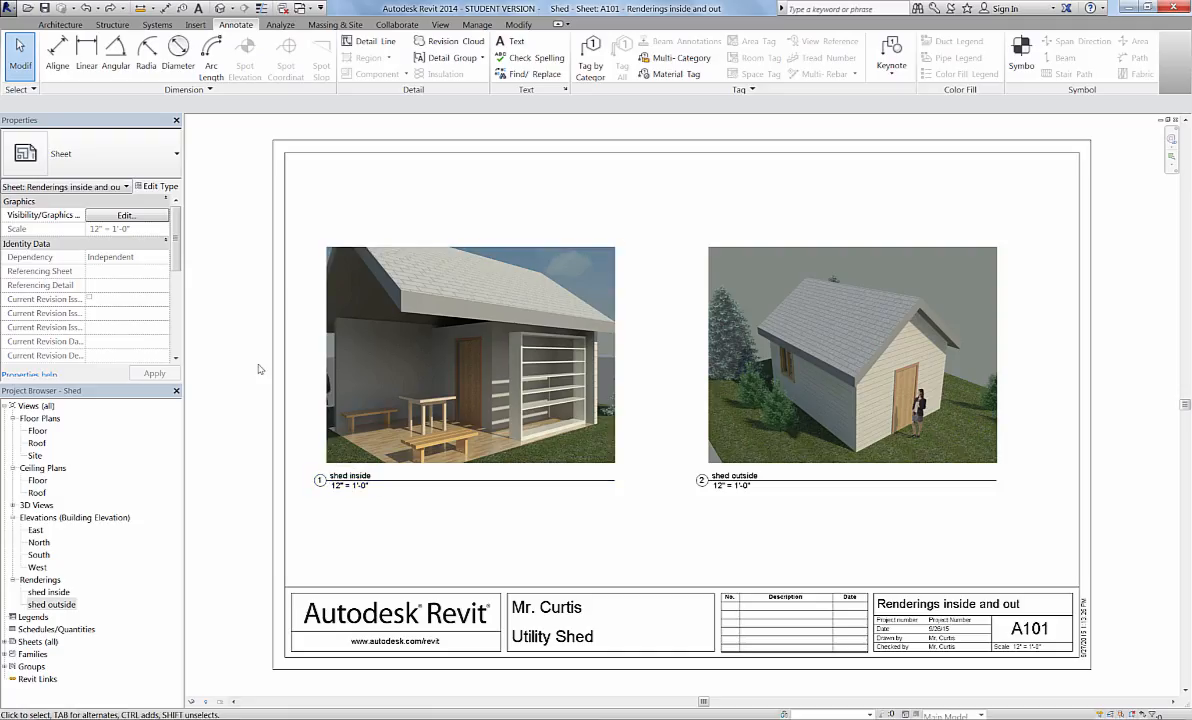
mouse_move(671, 457)
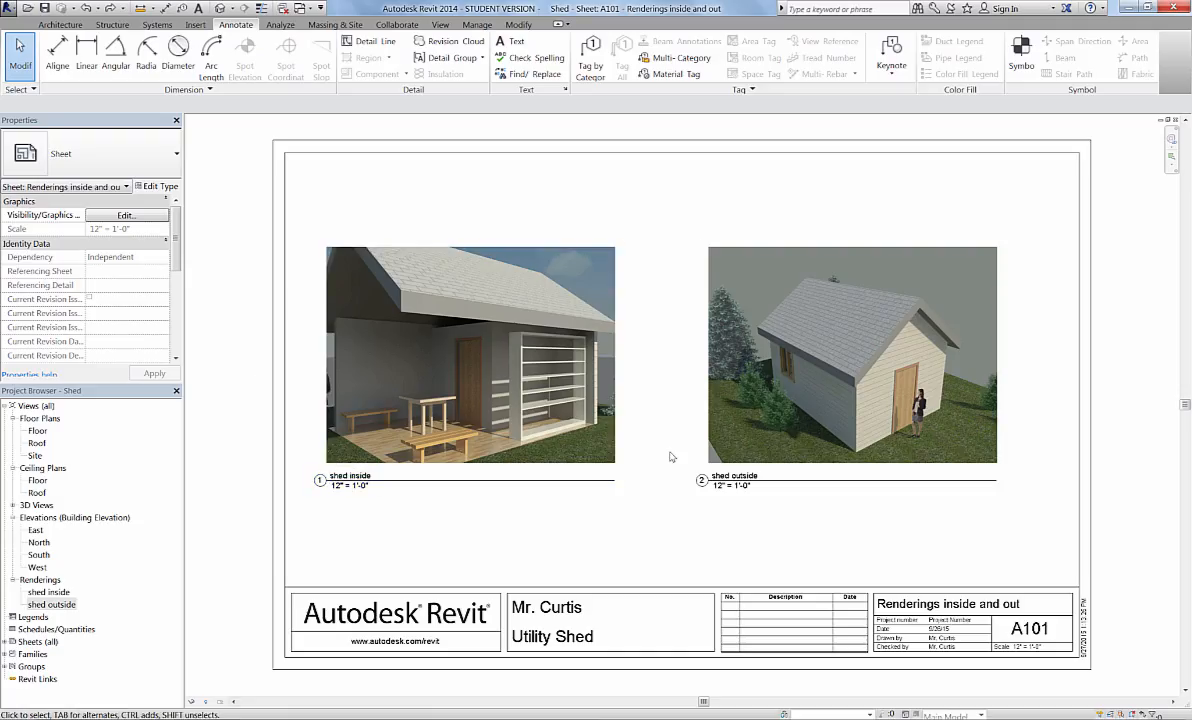
mouse_move(680, 490)
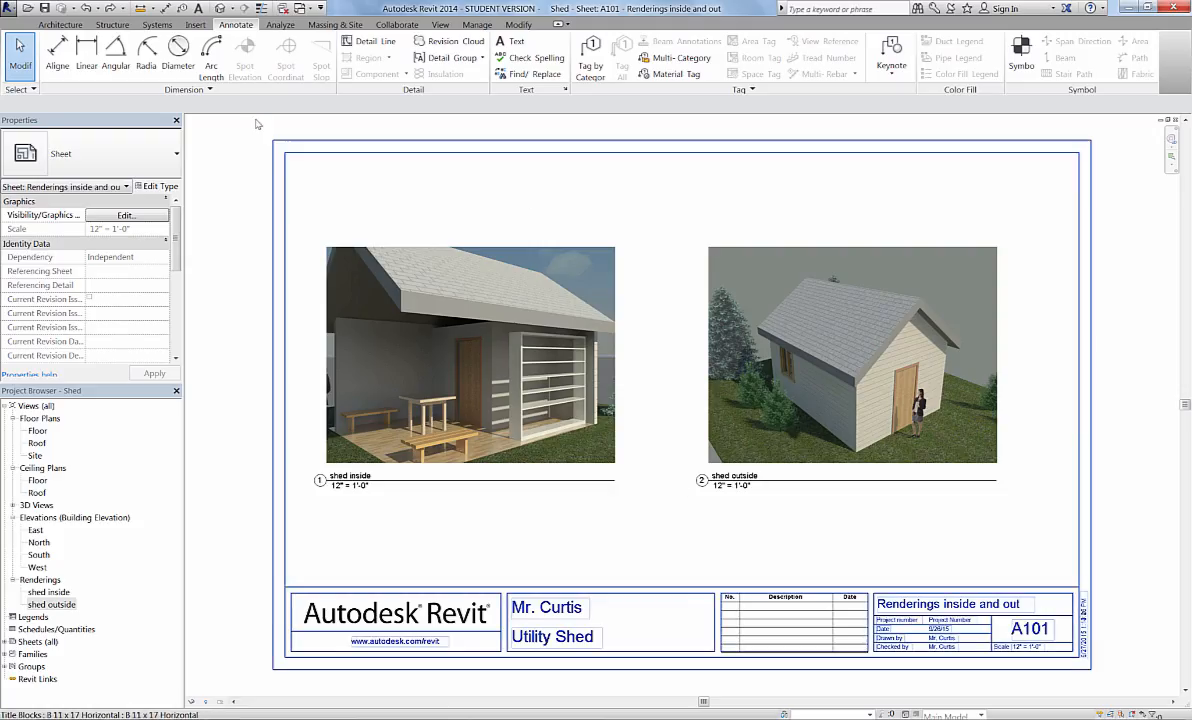
left_click(18, 9)
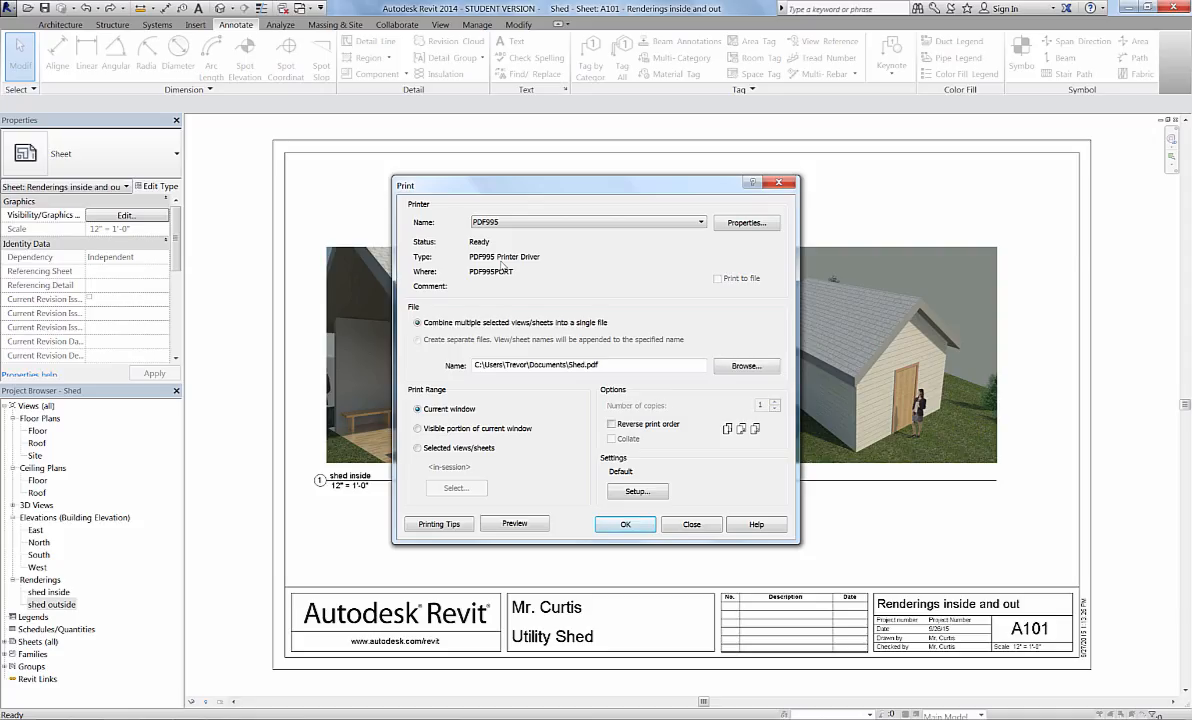
mouse_move(460, 374)
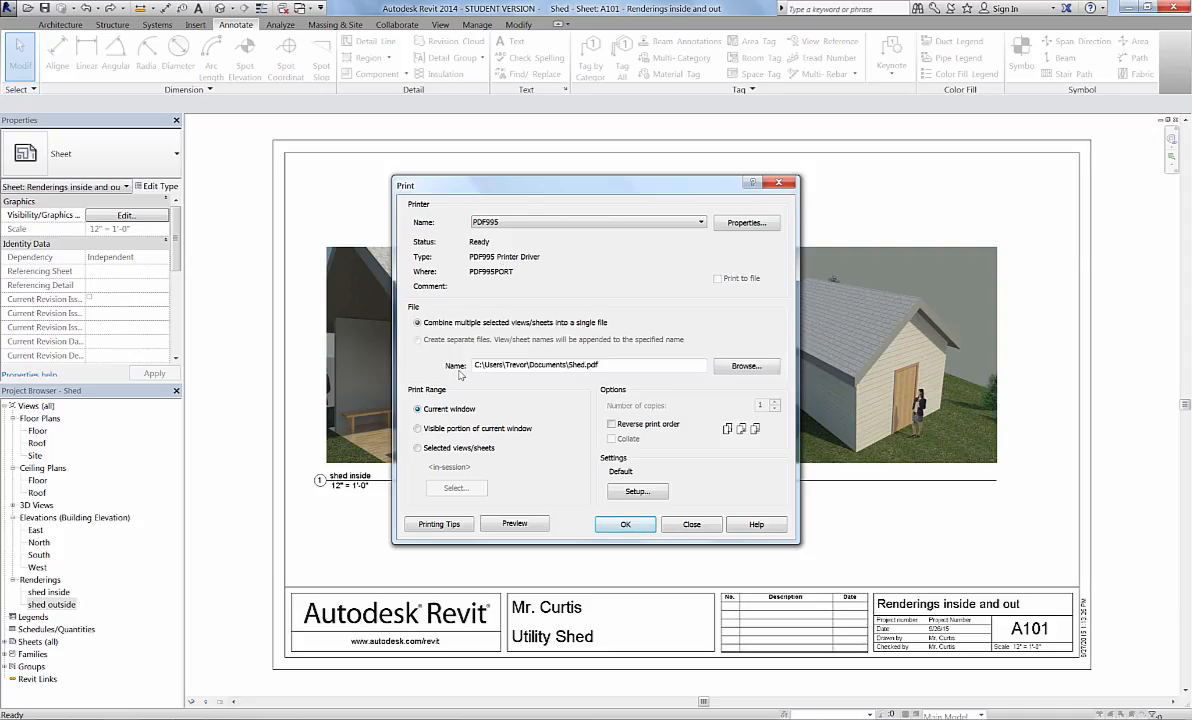
mouse_move(474, 375)
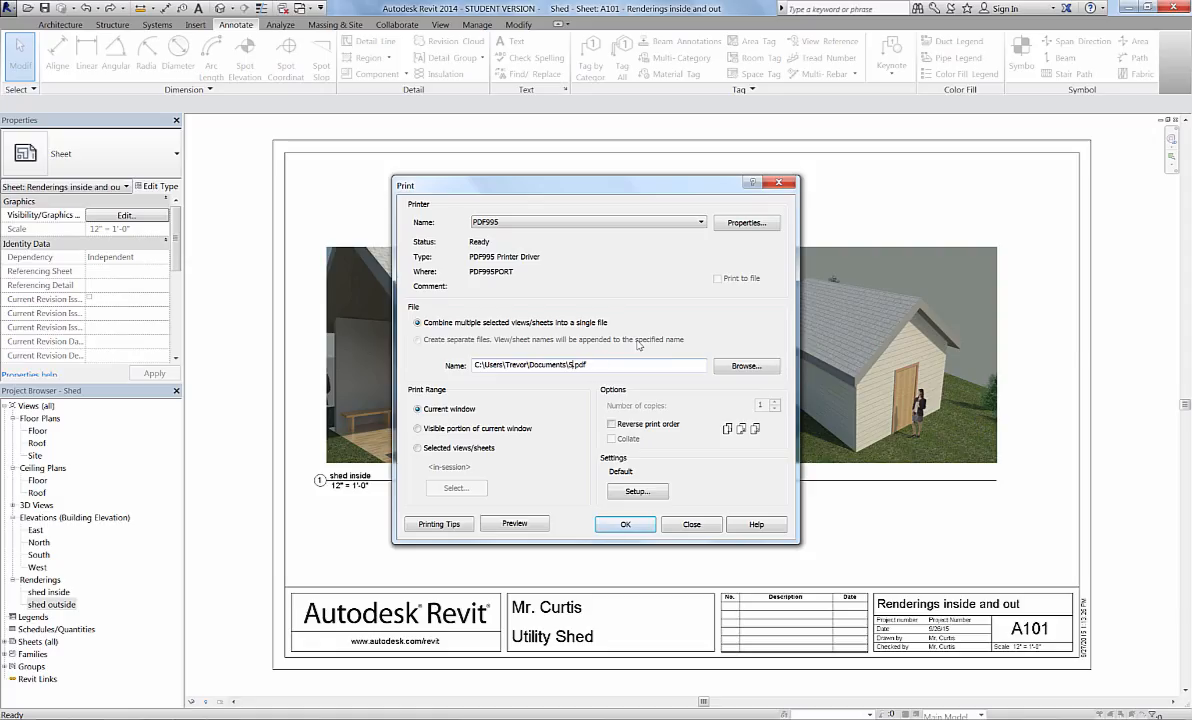
Step: Name the PDF output 'shed renderings' for the PDF995 printout of sheet A101
type("renderings")
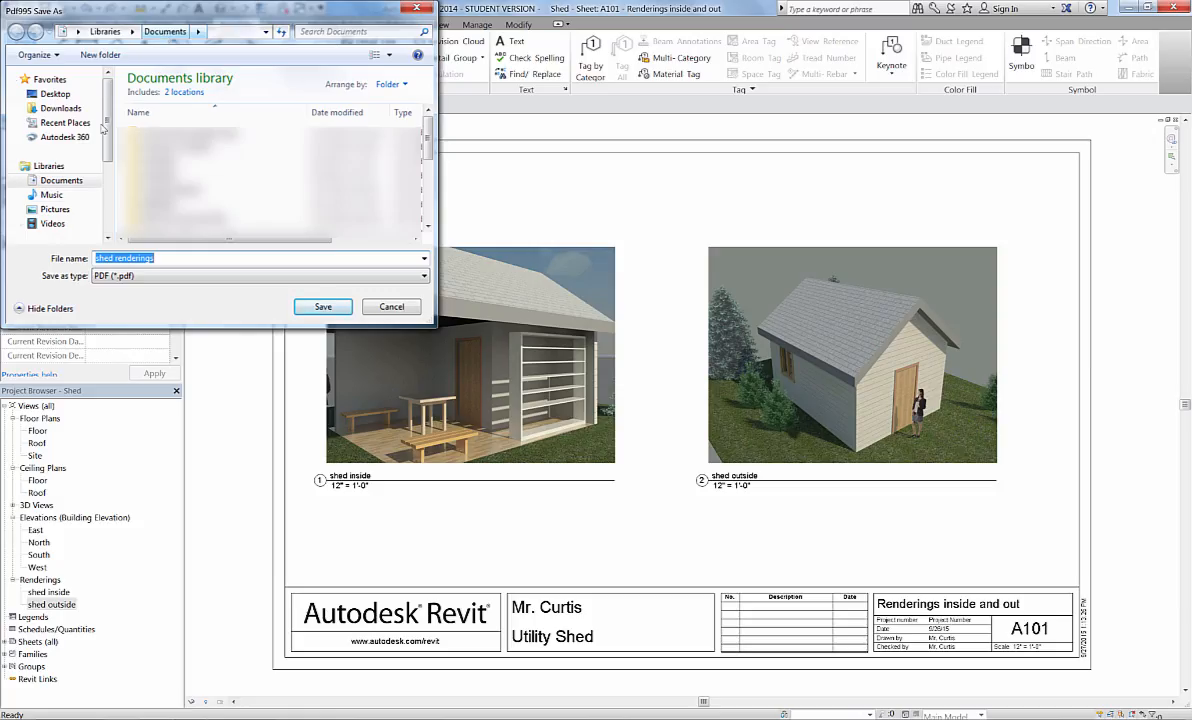
Step: Browse the Save As locations for the 'shed renderings' PDF
scroll("down", 3)
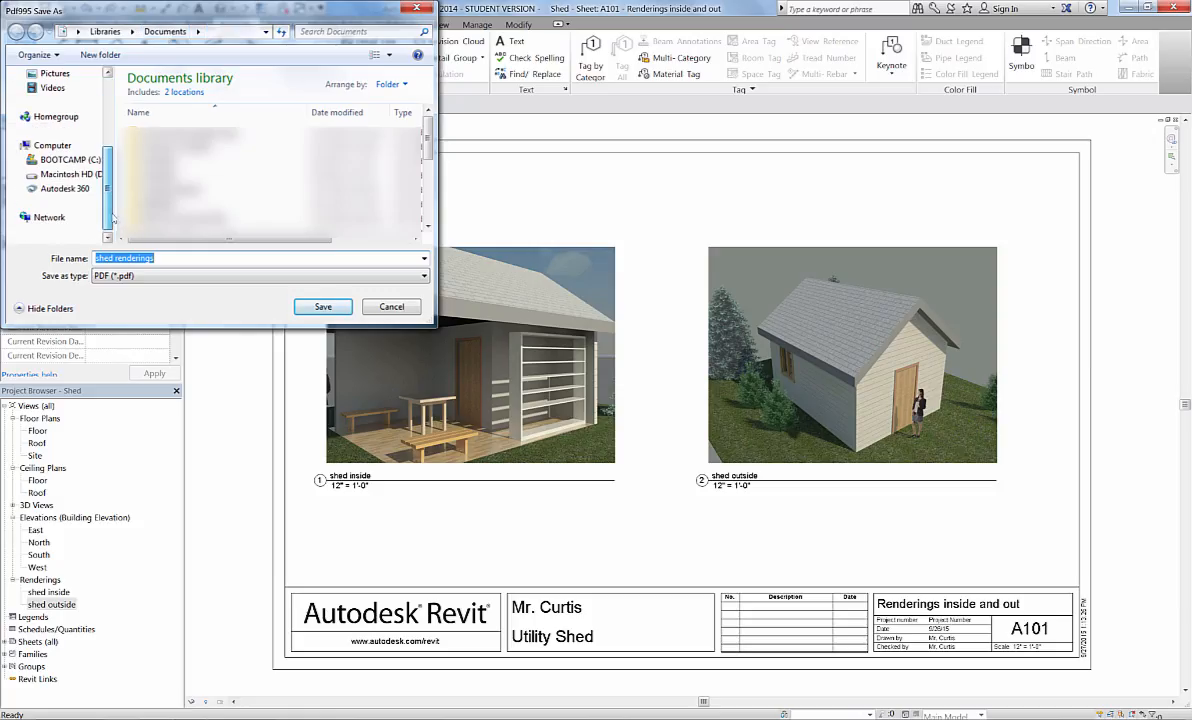